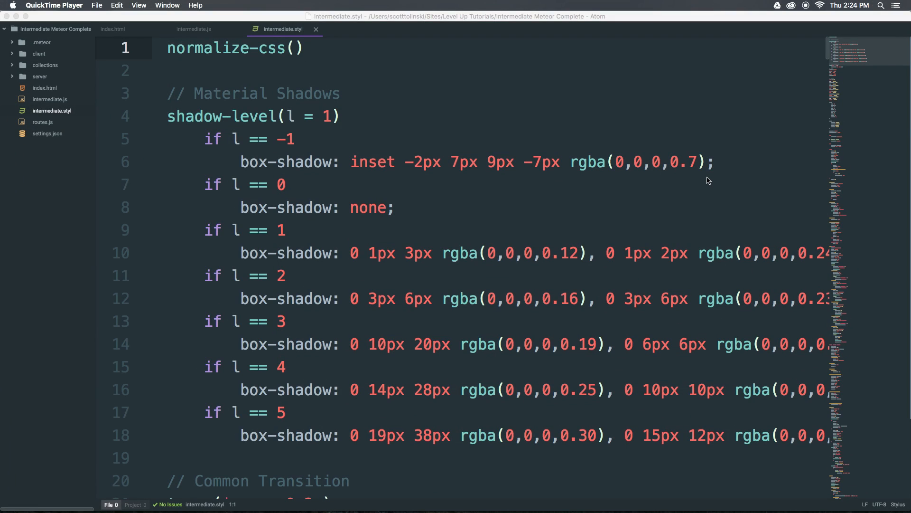
{"action": "mouse_move", "coordinate": [706, 183]}
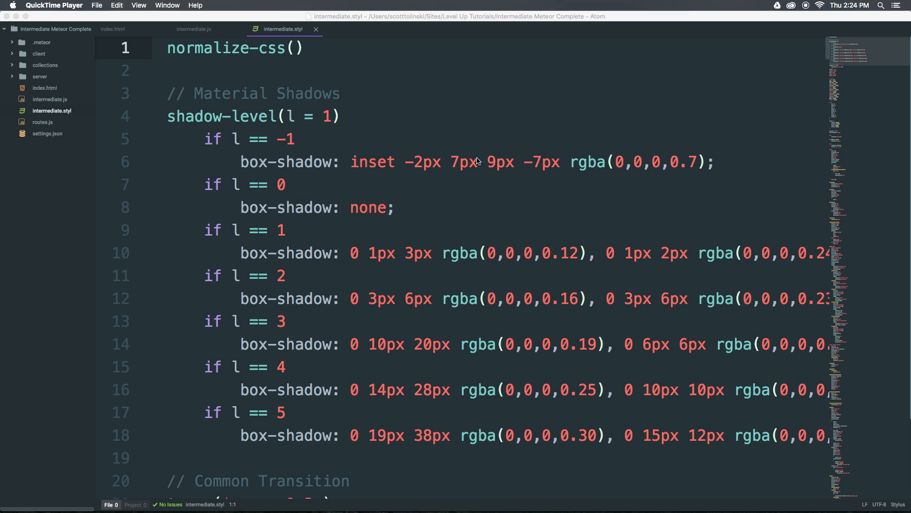
{"action": "mouse_move", "coordinate": [453, 169]}
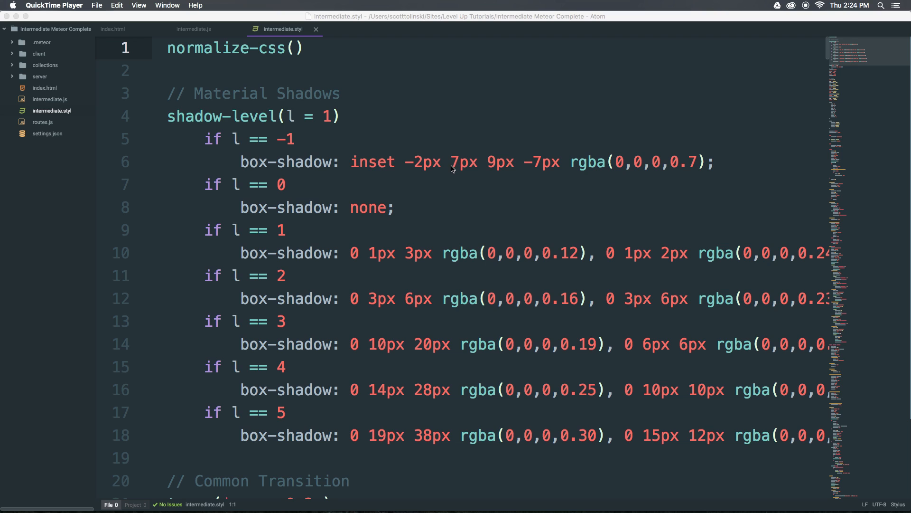
{"action": "mouse_move", "coordinate": [122, 60]}
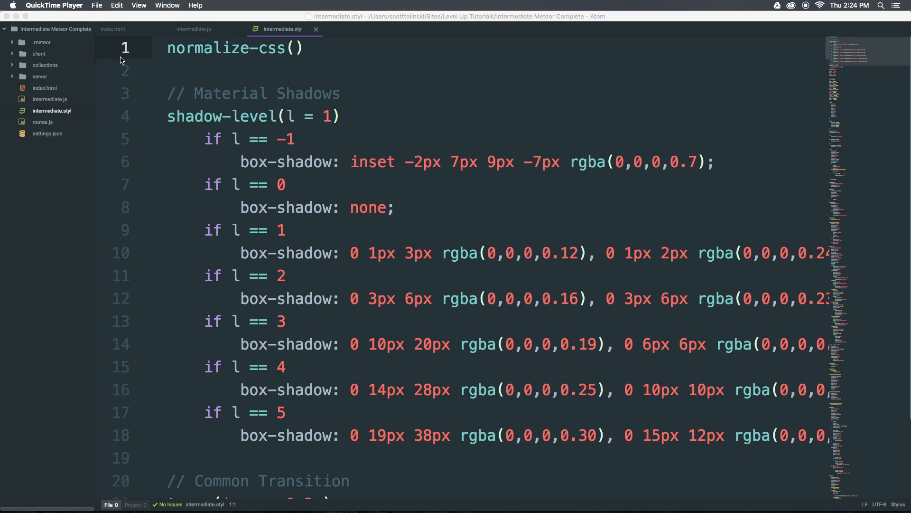
Focus the Atom editor showing intermediate.styl and bring up the File menu
{"action": "left_click", "coordinate": [217, 100]}
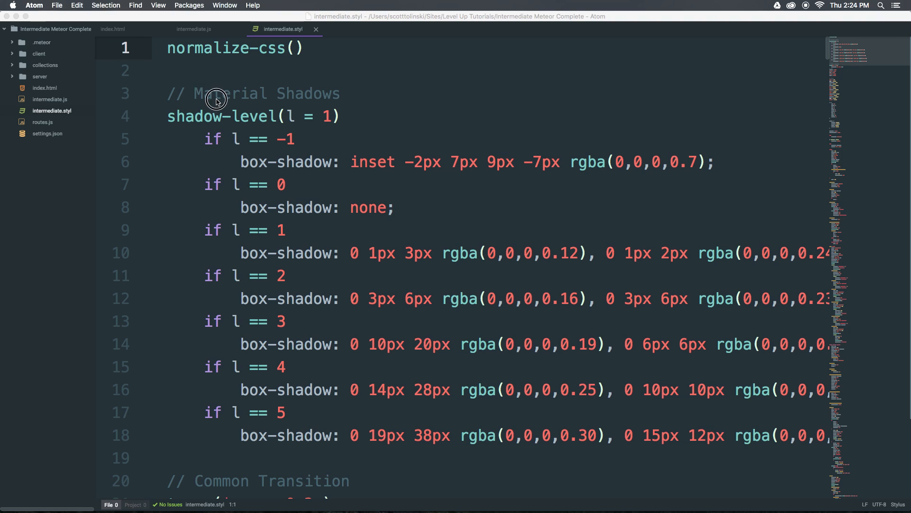
{"action": "left_click", "coordinate": [56, 5]}
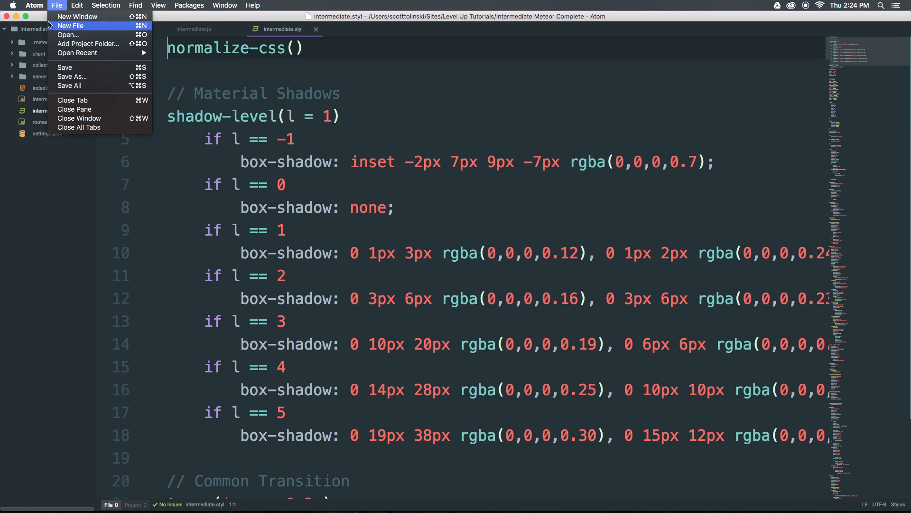
Go to Settings > Install and search the installable packages for 'Seti'
{"action": "left_click", "coordinate": [33, 5]}
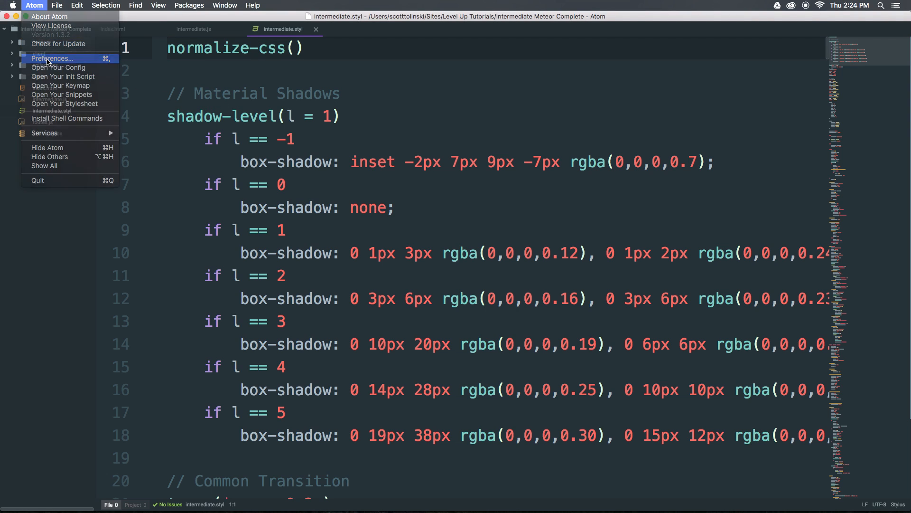
{"action": "left_click", "coordinate": [50, 59]}
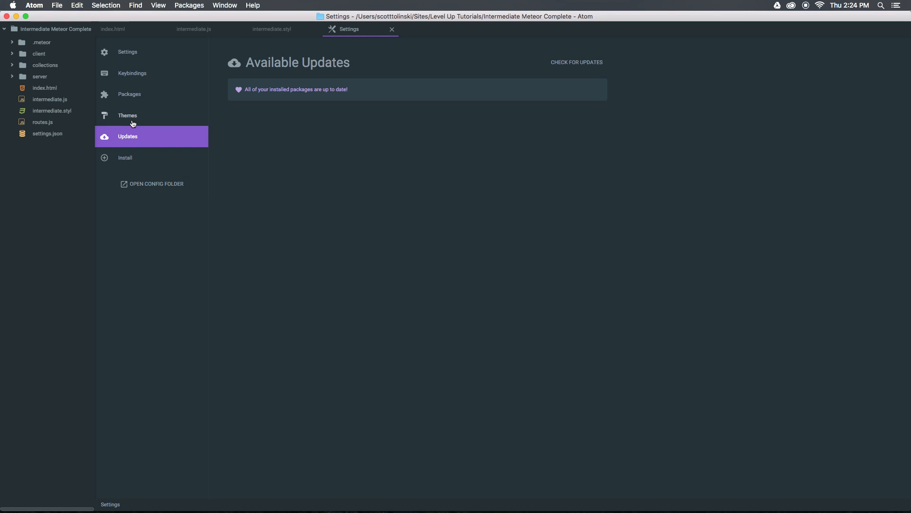
{"action": "left_click", "coordinate": [125, 158]}
{"action": "type", "text": "s"}
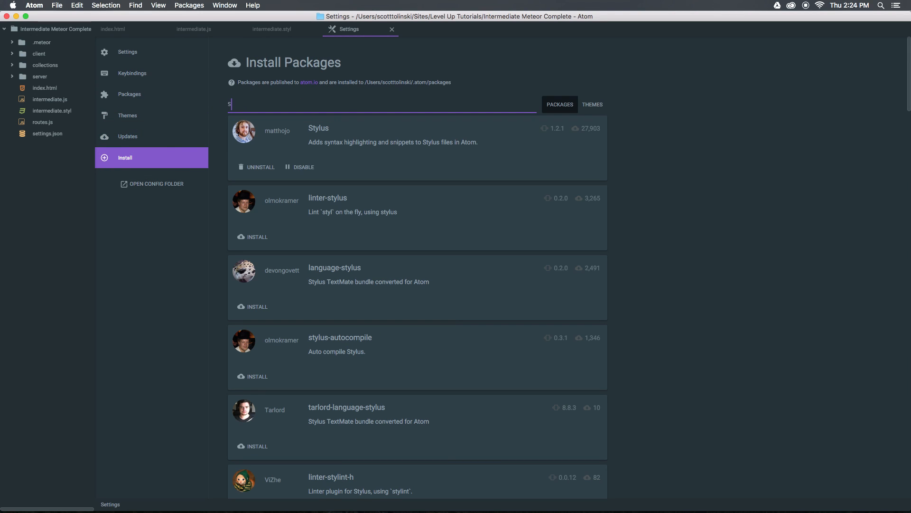
{"action": "type", "text": "eti"}
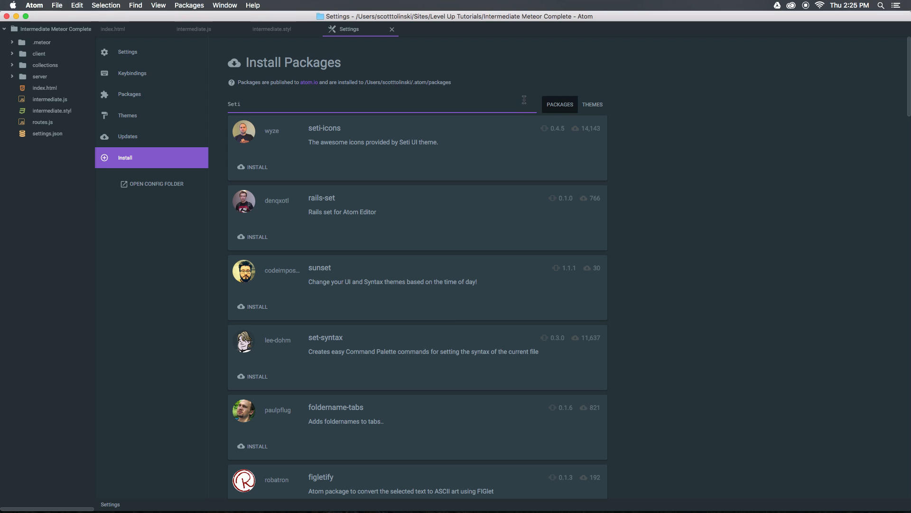
Review the seti-icons package readme, then return to the Seti search results
{"action": "left_click", "coordinate": [325, 127]}
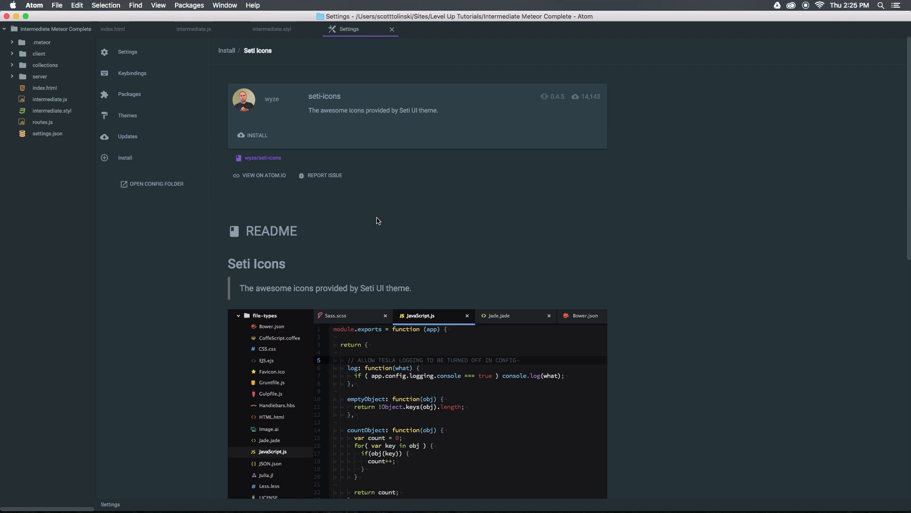
{"action": "scroll", "scroll_direction": "down", "scroll_amount": 3}
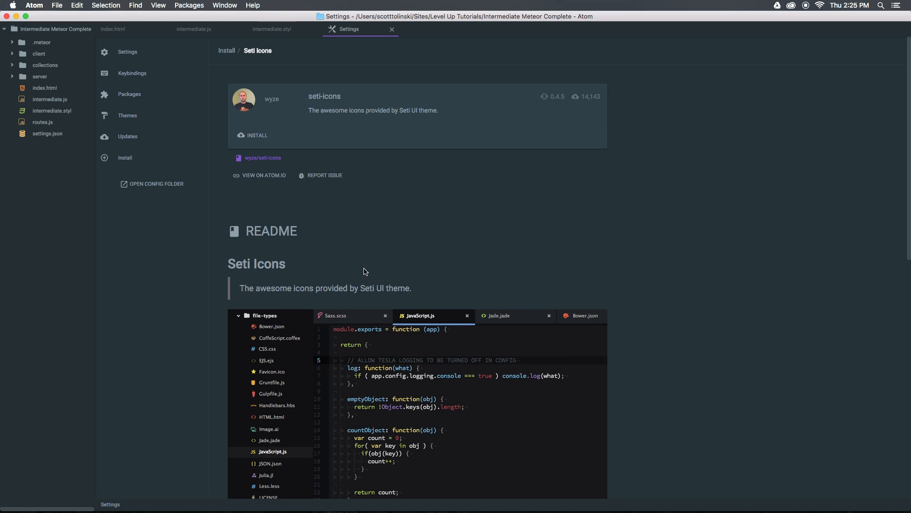
{"action": "left_click", "coordinate": [125, 157]}
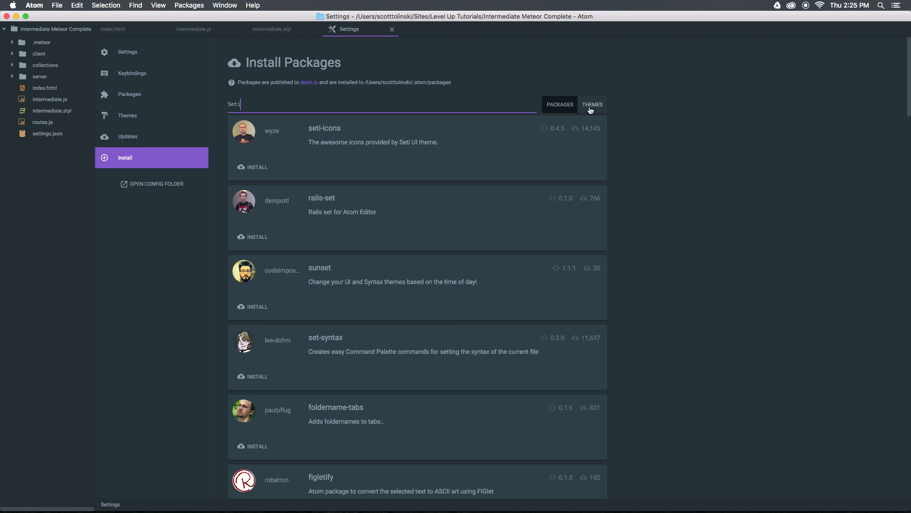
Show Seti themes instead of packages and install the seti-ui theme
{"action": "left_click", "coordinate": [592, 104]}
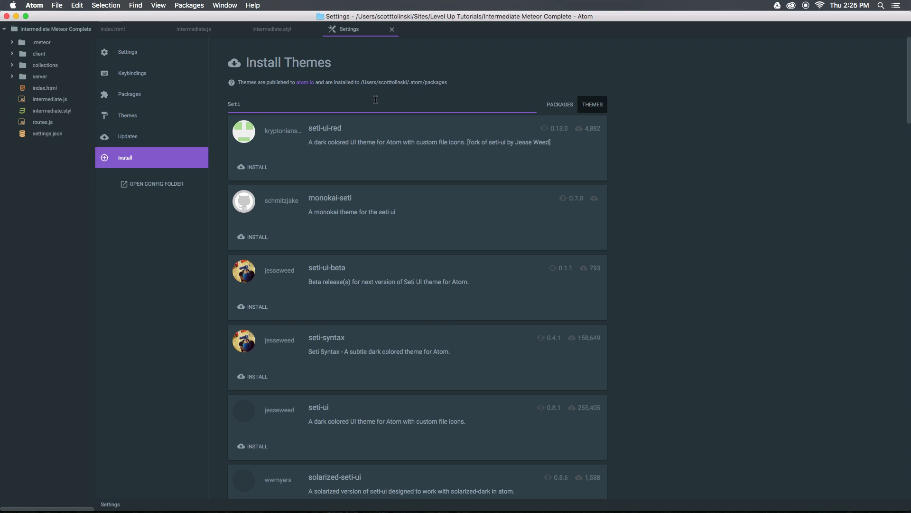
{"action": "scroll", "scroll_direction": "down", "scroll_amount": 3}
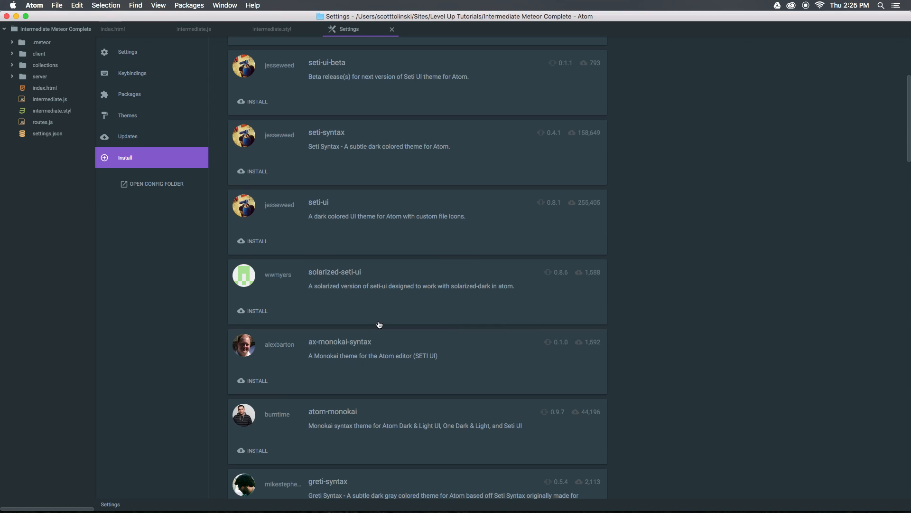
{"action": "mouse_move", "coordinate": [430, 215]}
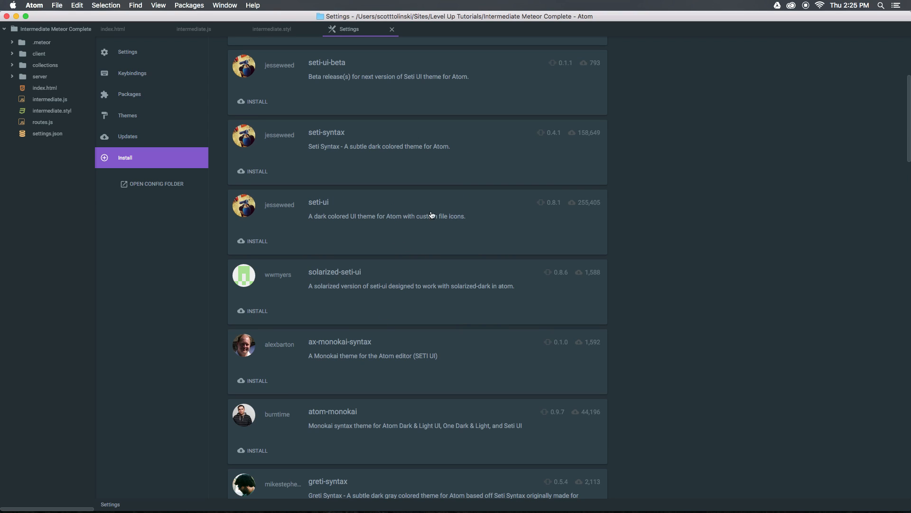
{"action": "mouse_move", "coordinate": [547, 213]}
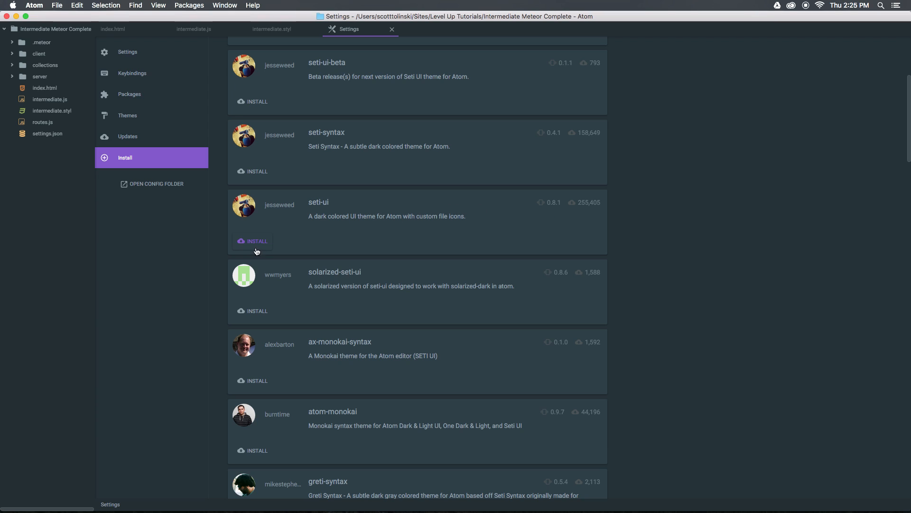
{"action": "left_click", "coordinate": [253, 241]}
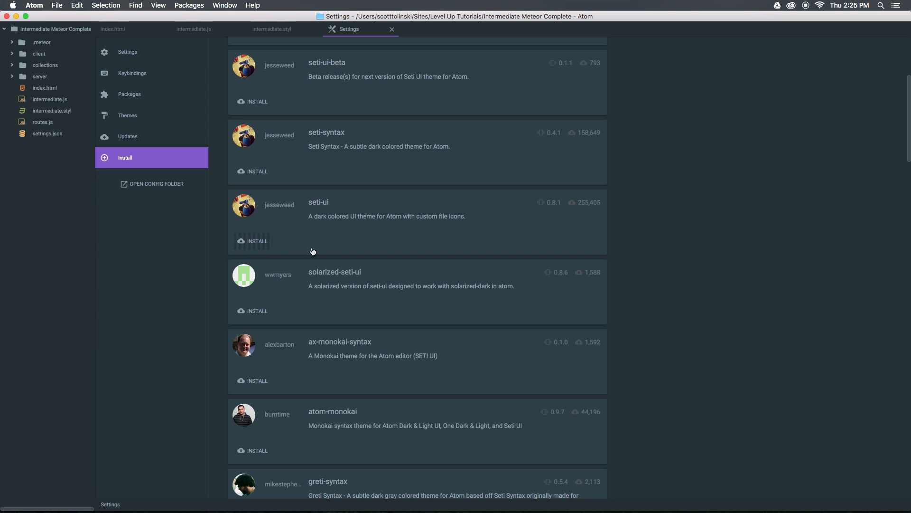
{"action": "mouse_move", "coordinate": [366, 251]}
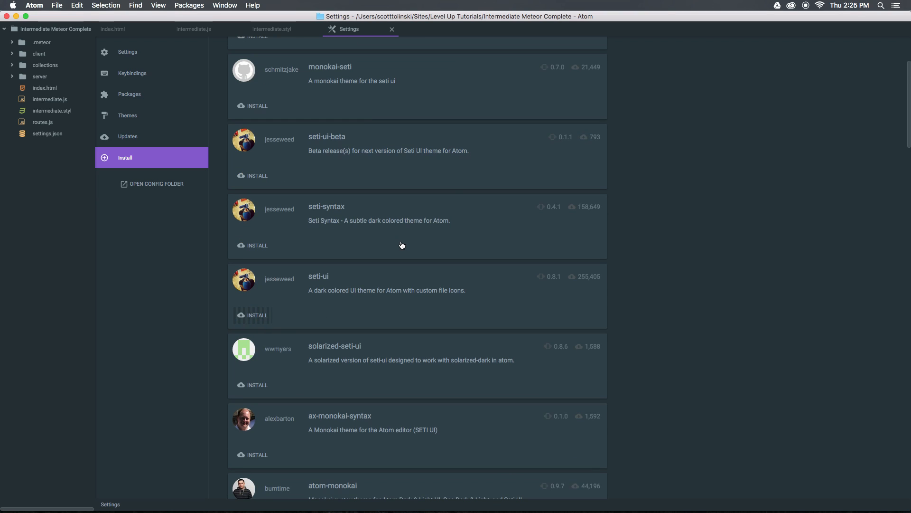
{"action": "mouse_move", "coordinate": [442, 161]}
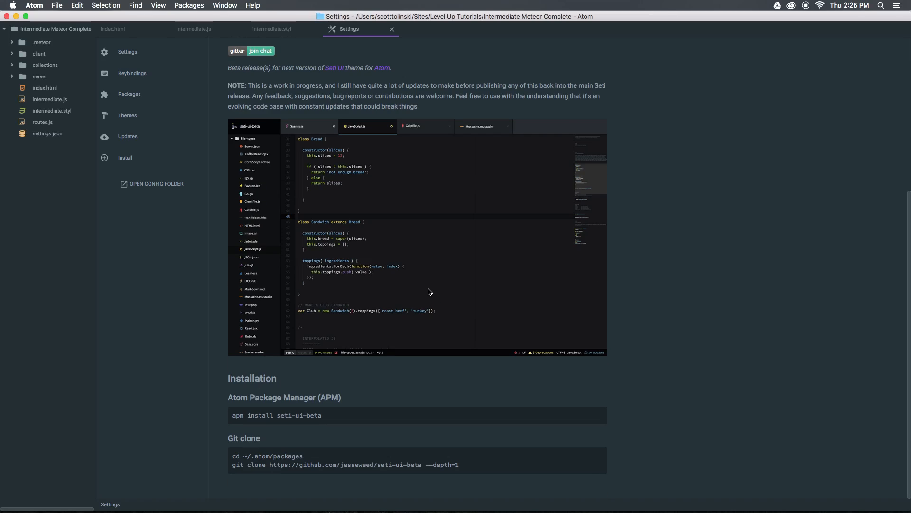
{"action": "mouse_move", "coordinate": [279, 80]}
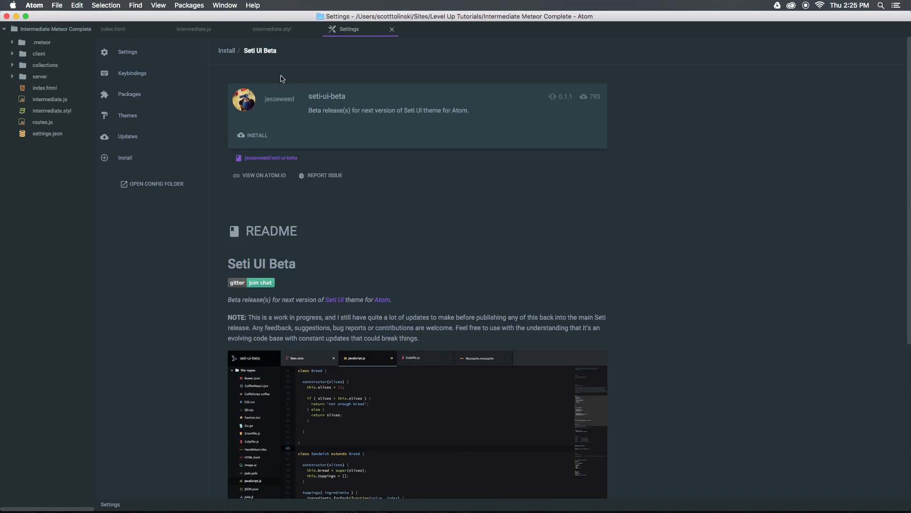
Scroll through the Seti theme results showing seti-ui-red, monokai-seti, seti-syntax and seti-ui installed
{"action": "left_click", "coordinate": [125, 158]}
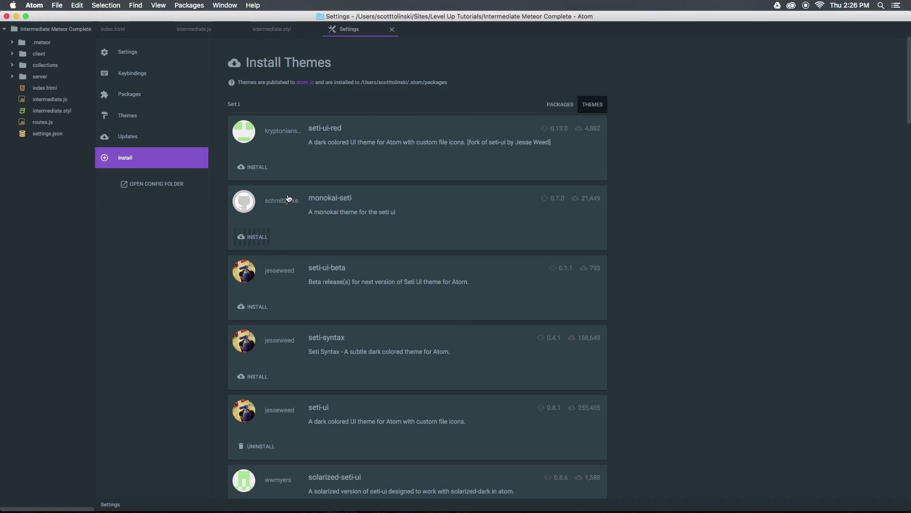
{"action": "mouse_move", "coordinate": [297, 297]}
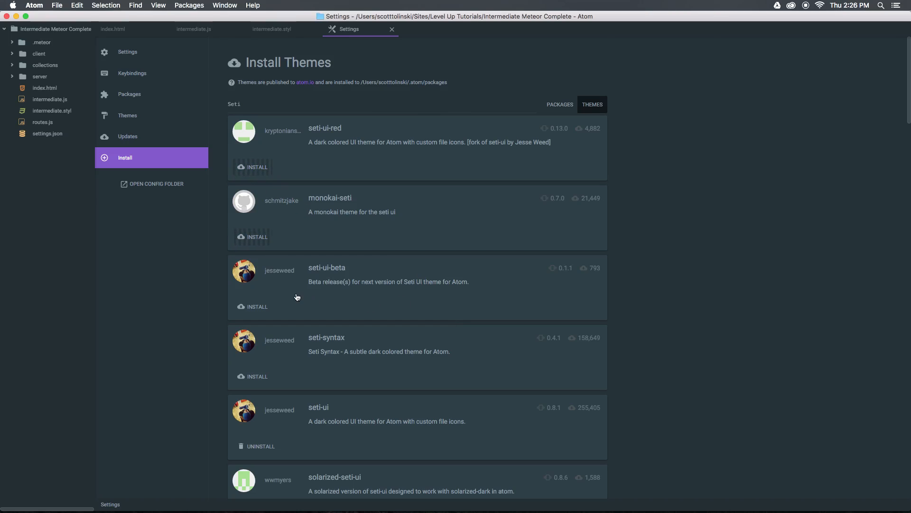
{"action": "scroll", "scroll_direction": "down", "scroll_amount": 3}
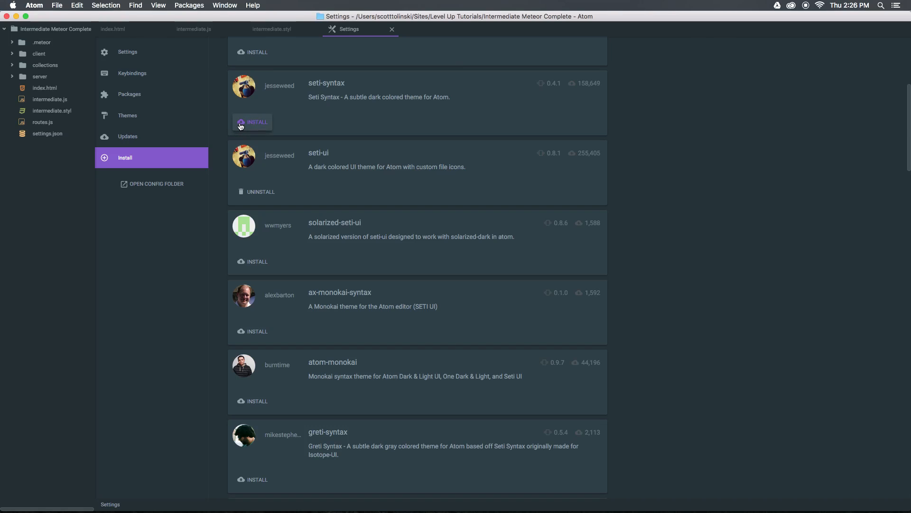
{"action": "mouse_move", "coordinate": [347, 290]}
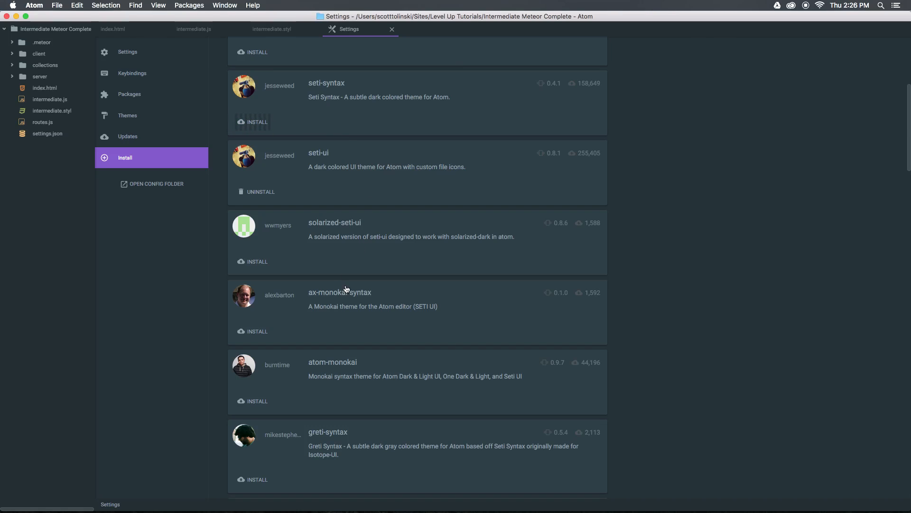
{"action": "scroll", "scroll_direction": "down", "scroll_amount": 3}
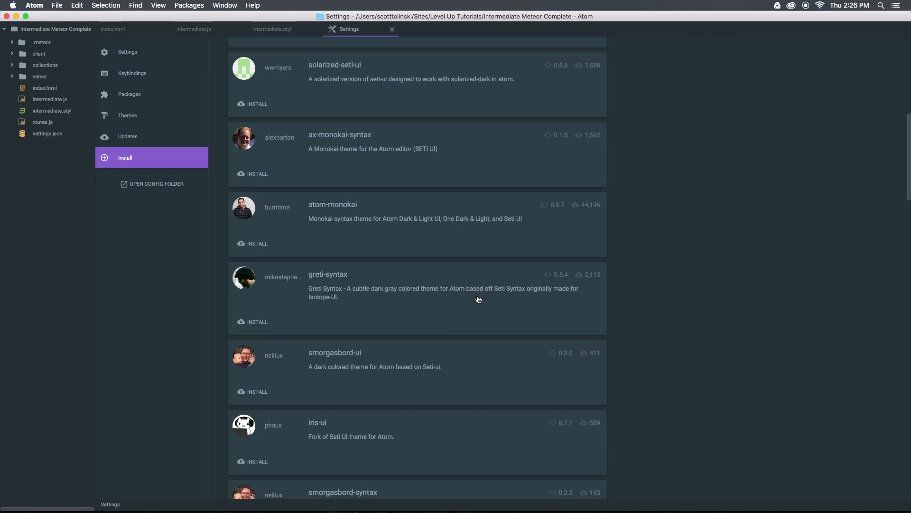
{"action": "scroll", "scroll_direction": "down", "scroll_amount": 3}
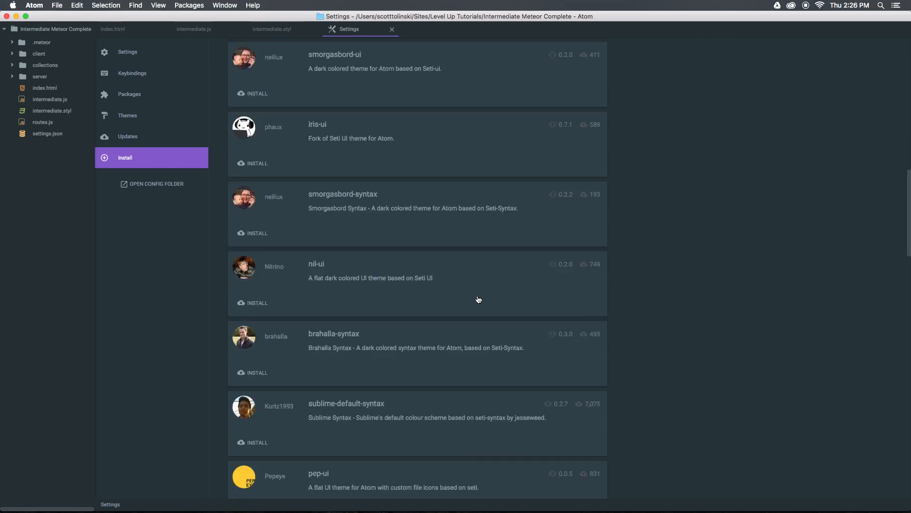
{"action": "scroll", "scroll_direction": "down", "scroll_amount": 3}
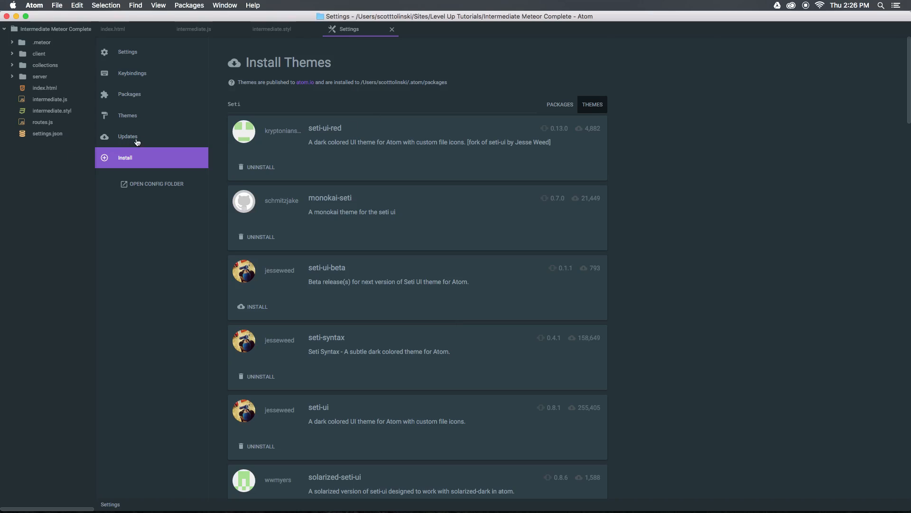
In the Themes settings, set the UI theme to Seti and the syntax theme to Seti
{"action": "left_click", "coordinate": [127, 115]}
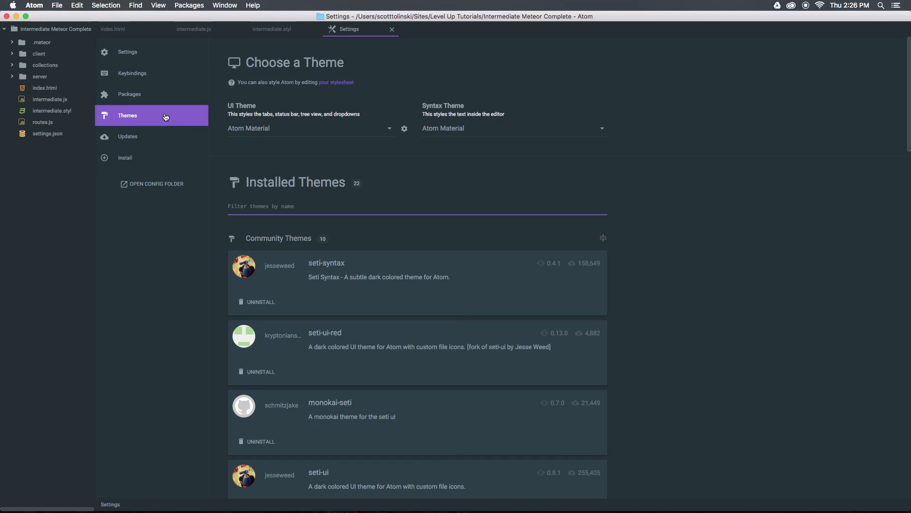
{"action": "left_click", "coordinate": [309, 128]}
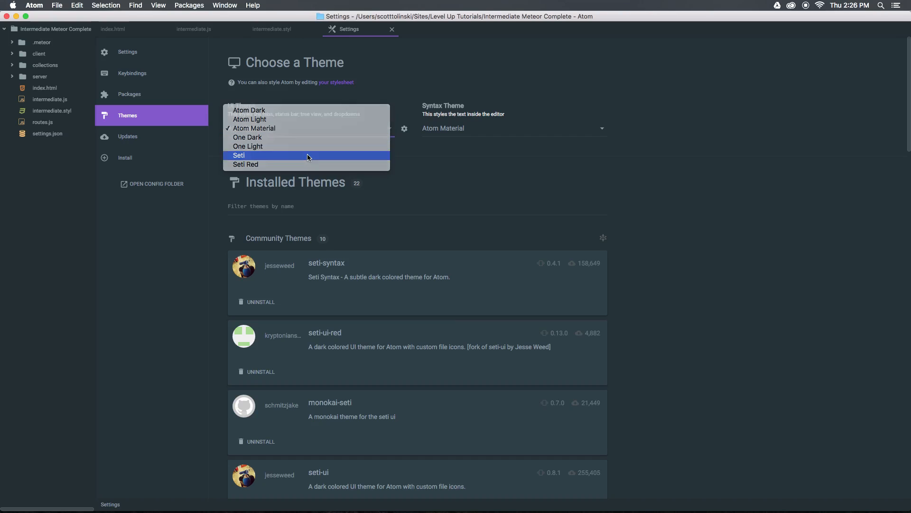
{"action": "left_click", "coordinate": [257, 156]}
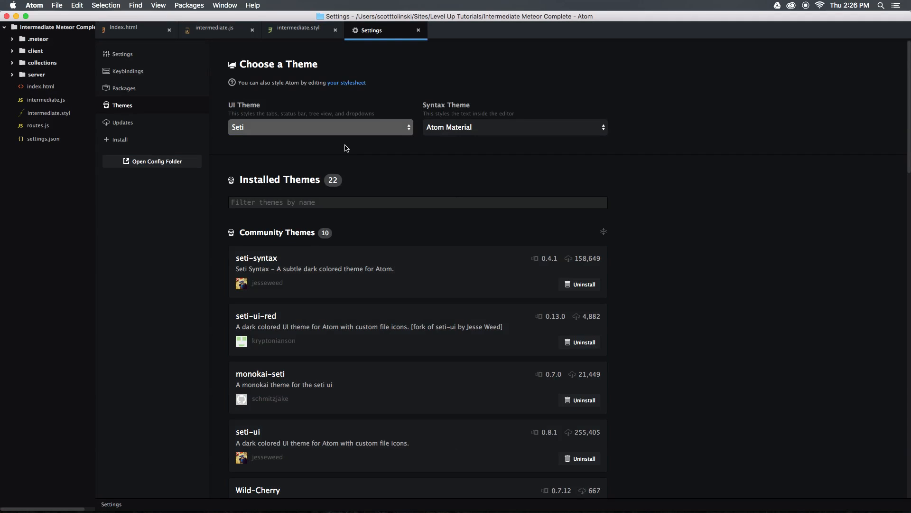
{"action": "mouse_move", "coordinate": [534, 121]}
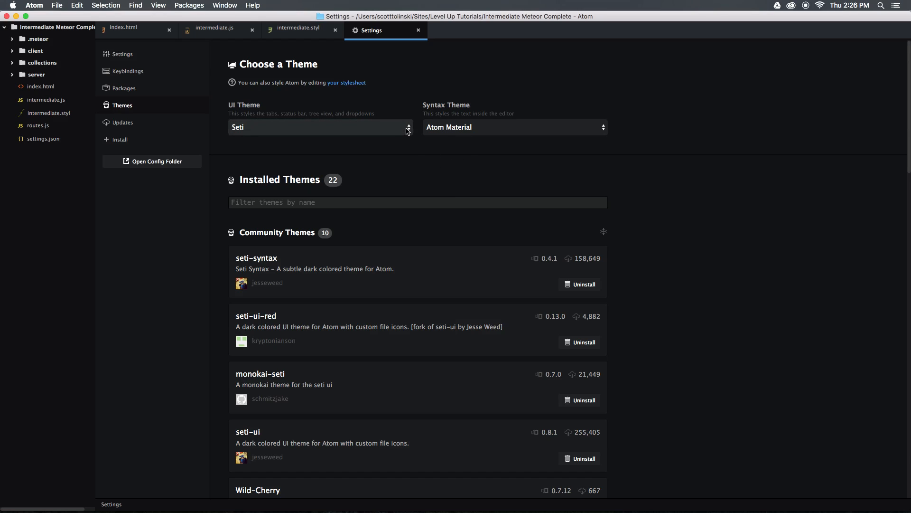
{"action": "left_click", "coordinate": [514, 127]}
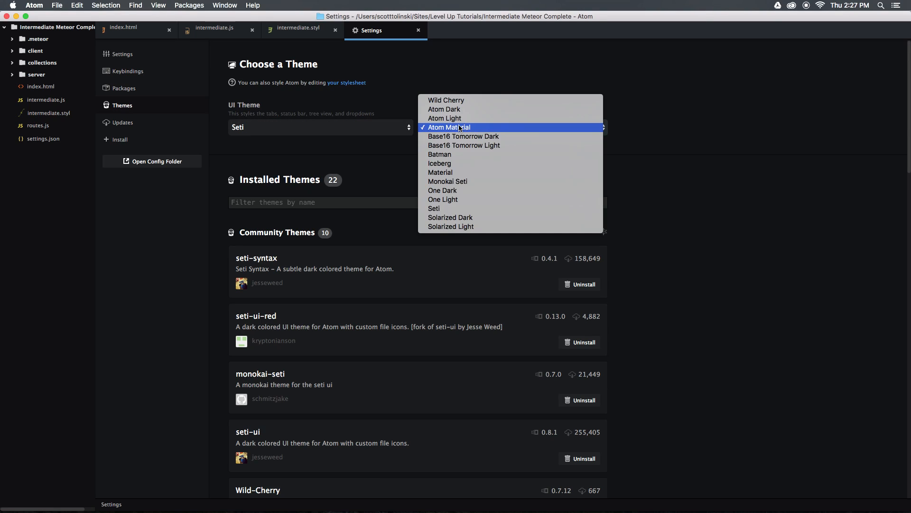
{"action": "mouse_move", "coordinate": [465, 208]}
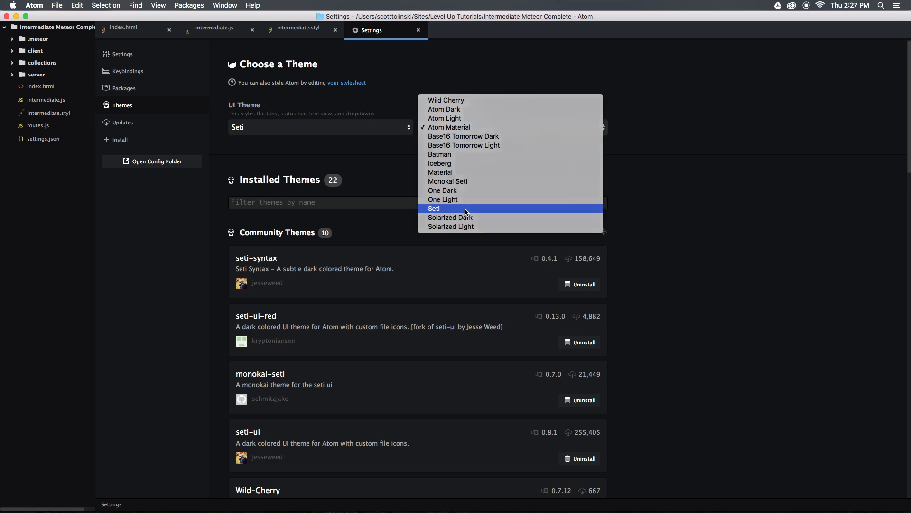
{"action": "left_click", "coordinate": [433, 208]}
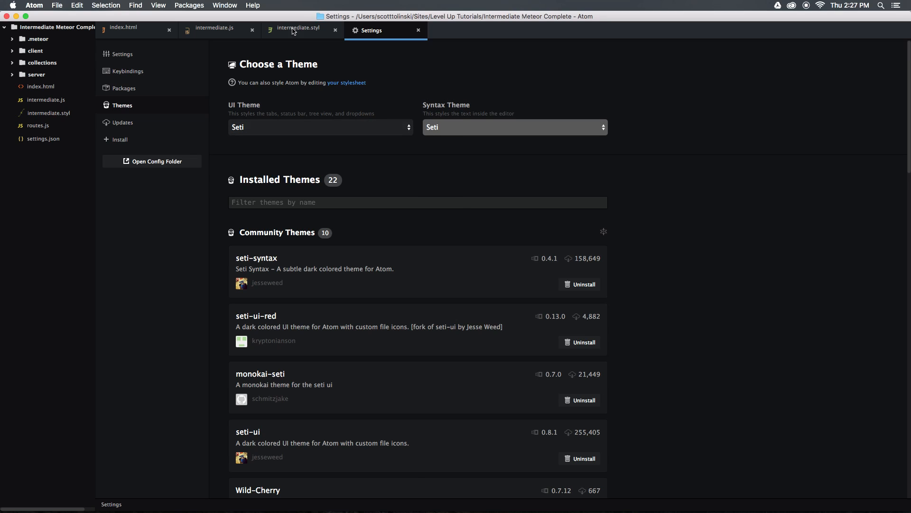
Preview Seti on intermediate.styl and index.html, then reopen the UI theme list in settings
{"action": "left_click", "coordinate": [298, 29]}
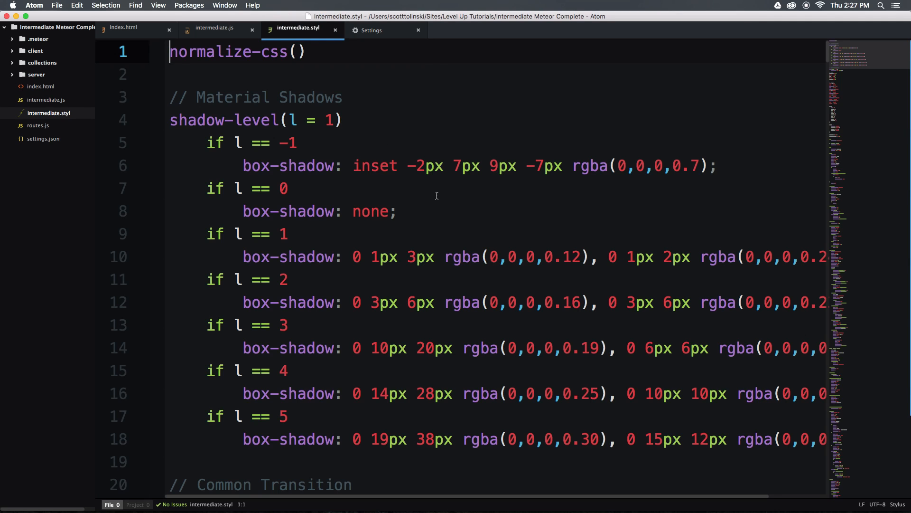
{"action": "scroll", "scroll_direction": "down", "scroll_amount": 3}
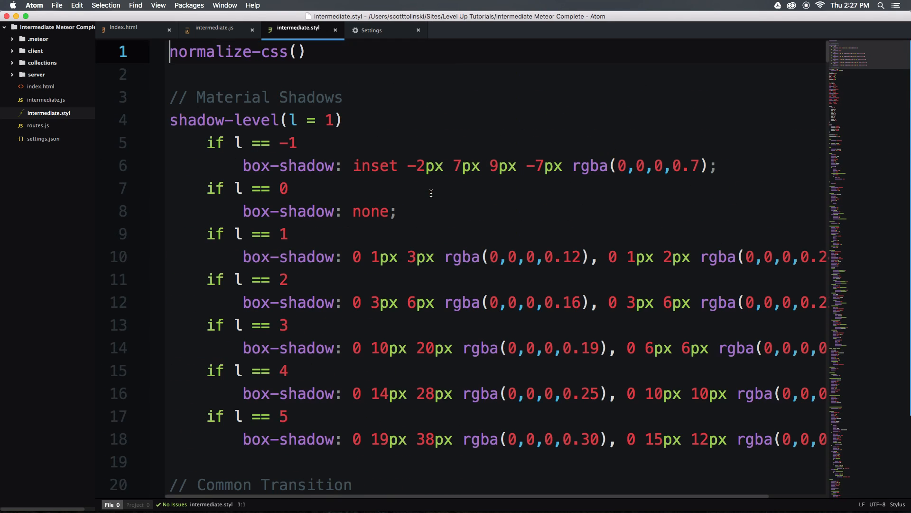
{"action": "left_click", "coordinate": [125, 27]}
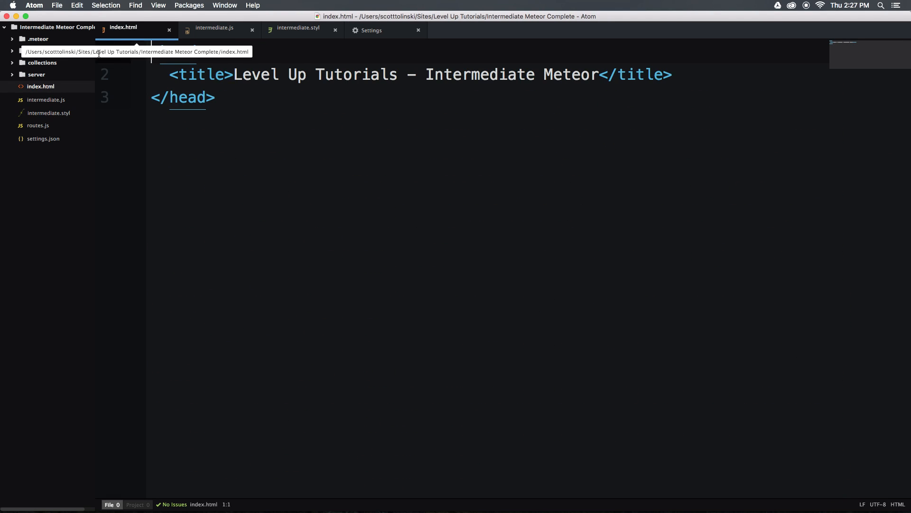
{"action": "left_click", "coordinate": [297, 29]}
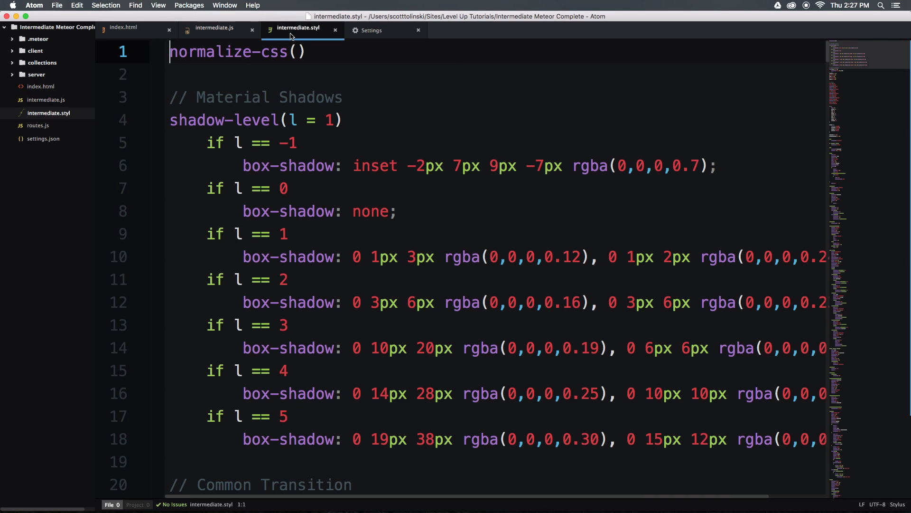
{"action": "left_click", "coordinate": [370, 29]}
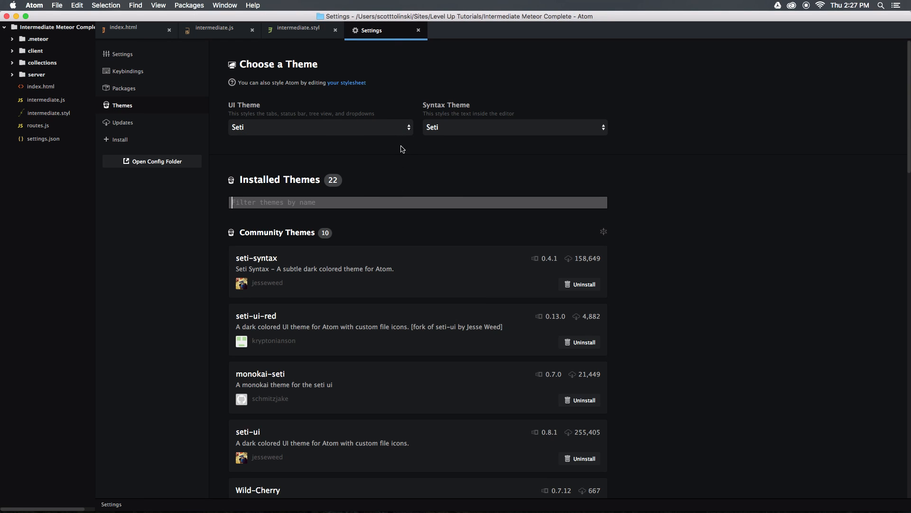
{"action": "left_click", "coordinate": [319, 127]}
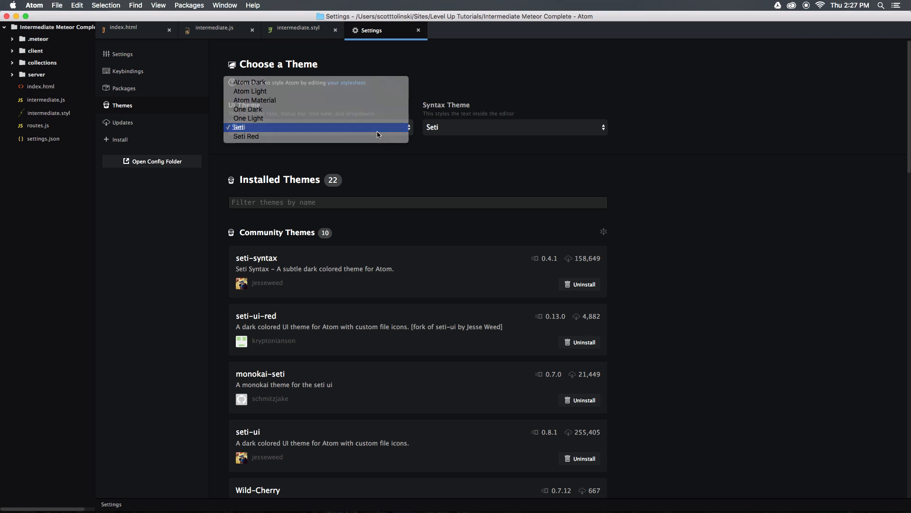
Set the UI theme to Seti Red, preview it on intermediate.js and index.html, and reopen the UI theme list
{"action": "left_click", "coordinate": [246, 137]}
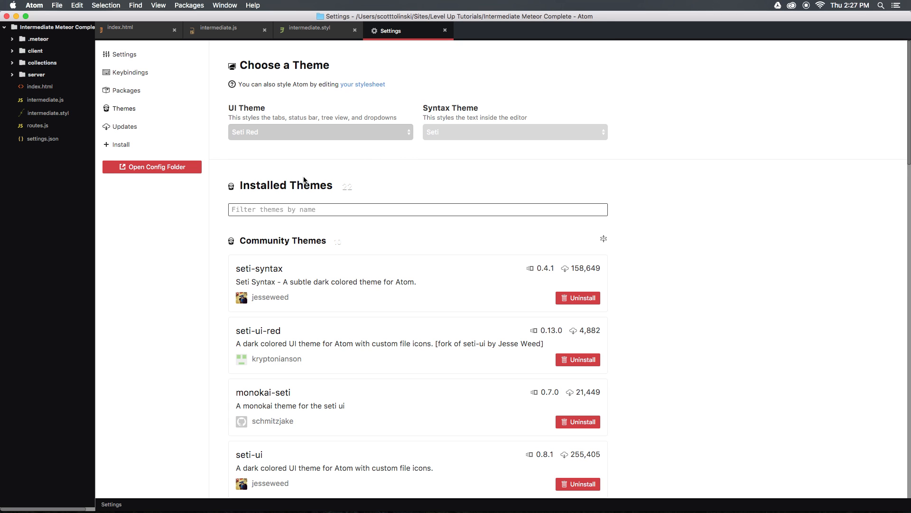
{"action": "mouse_move", "coordinate": [335, 52]}
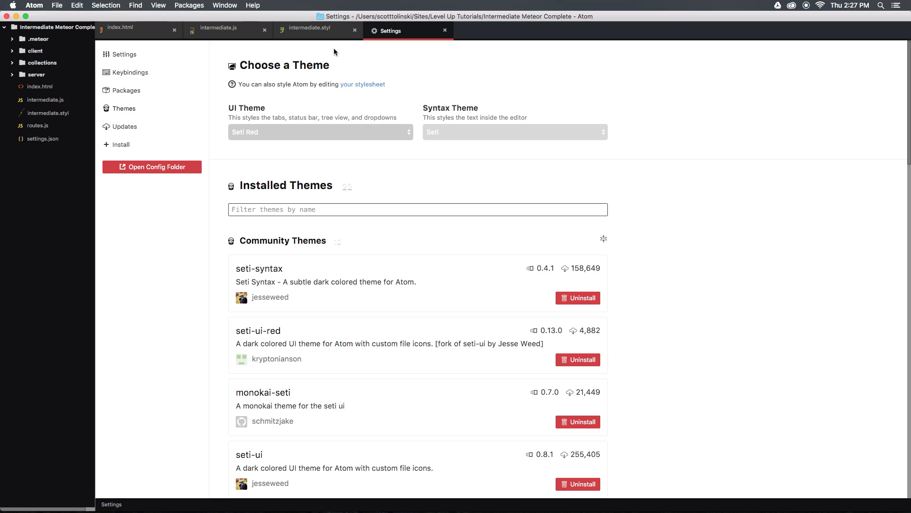
{"action": "mouse_move", "coordinate": [351, 89]}
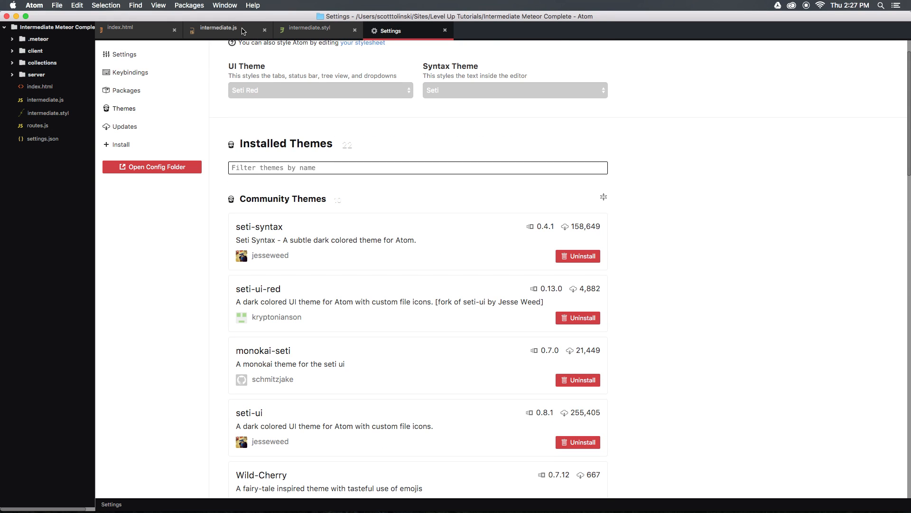
{"action": "left_click", "coordinate": [218, 29]}
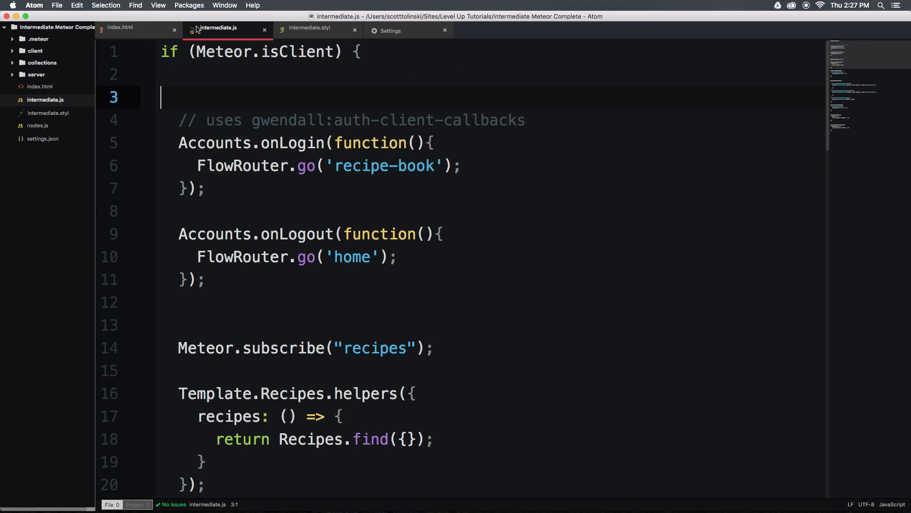
{"action": "left_click", "coordinate": [40, 87]}
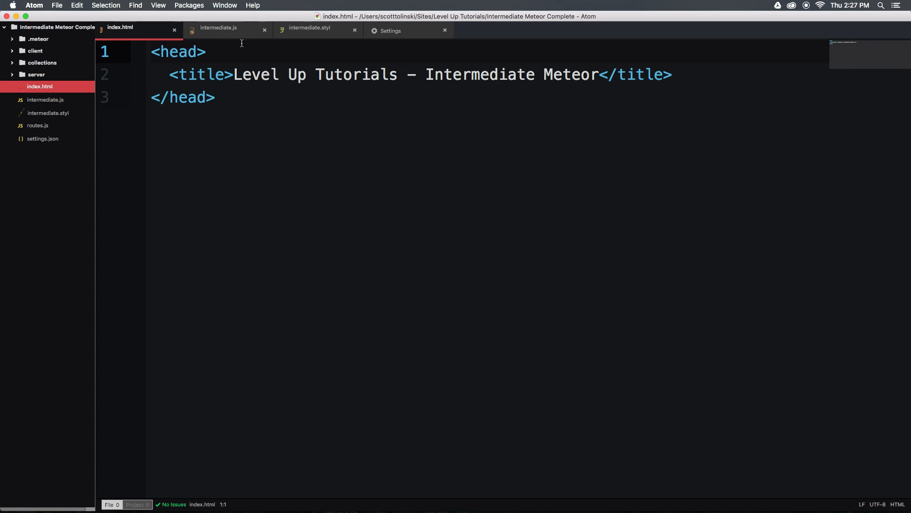
{"action": "left_click", "coordinate": [218, 28]}
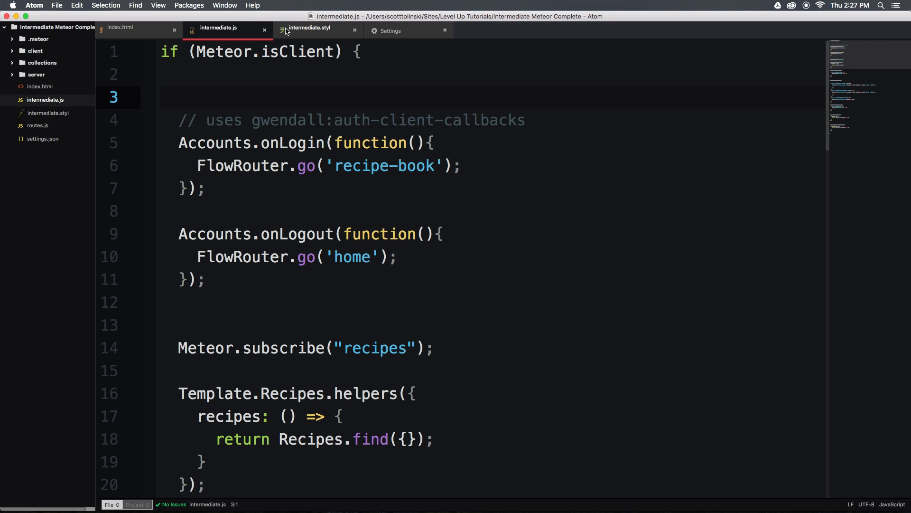
{"action": "left_click", "coordinate": [389, 30]}
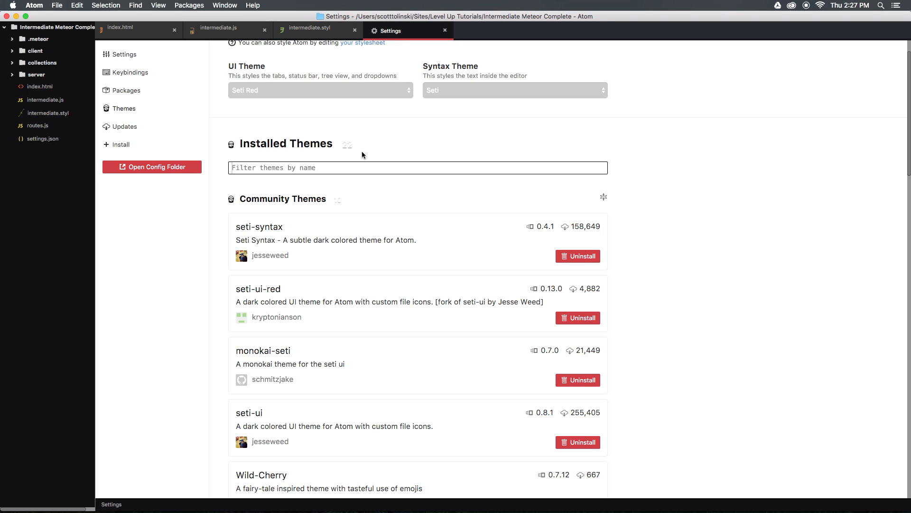
{"action": "left_click", "coordinate": [320, 90]}
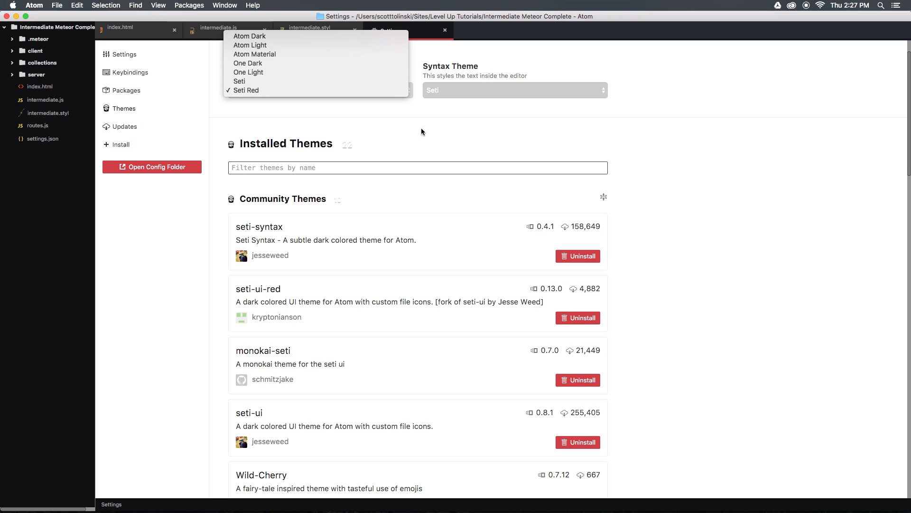
Keep Seti Red as UI theme and change the syntax theme to Monokai Seti
{"action": "left_click", "coordinate": [246, 90]}
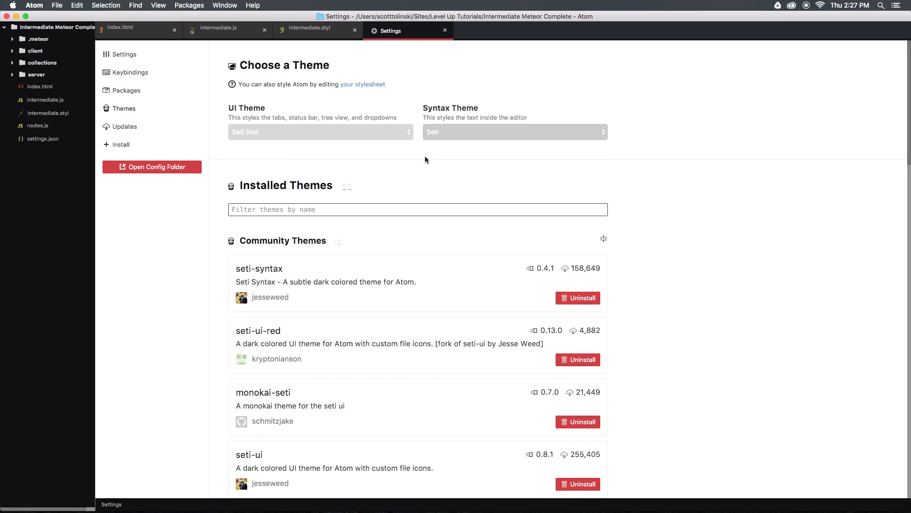
{"action": "left_click", "coordinate": [514, 132]}
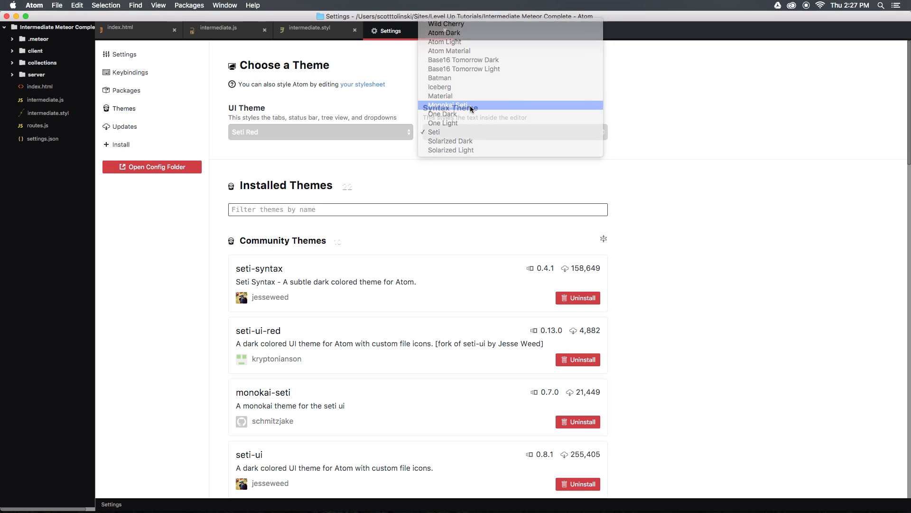
{"action": "left_click", "coordinate": [314, 30]}
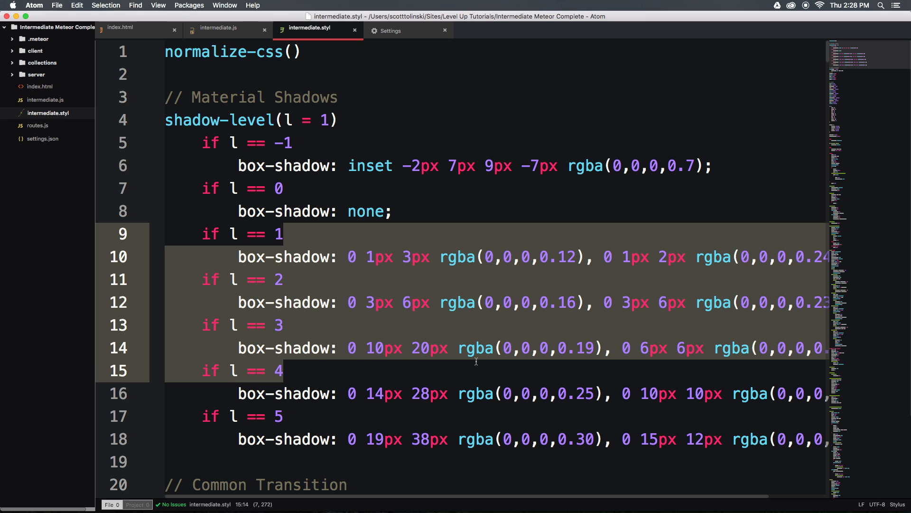
{"action": "scroll", "scroll_direction": "down", "scroll_amount": 3}
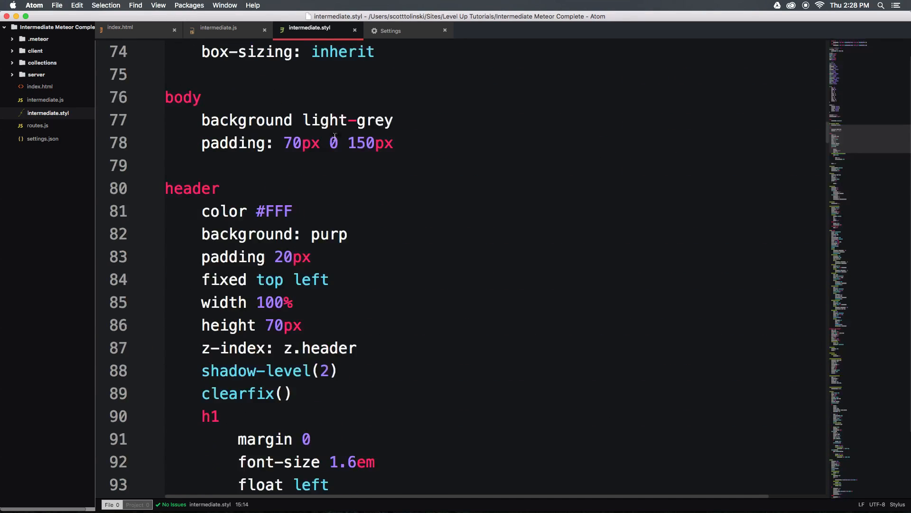
{"action": "scroll", "scroll_direction": "up", "scroll_amount": 3}
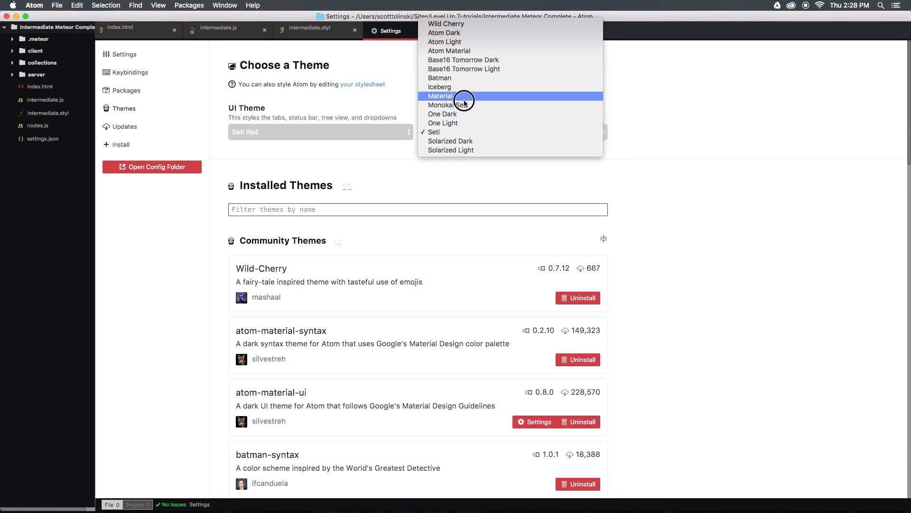
{"action": "left_click", "coordinate": [440, 96]}
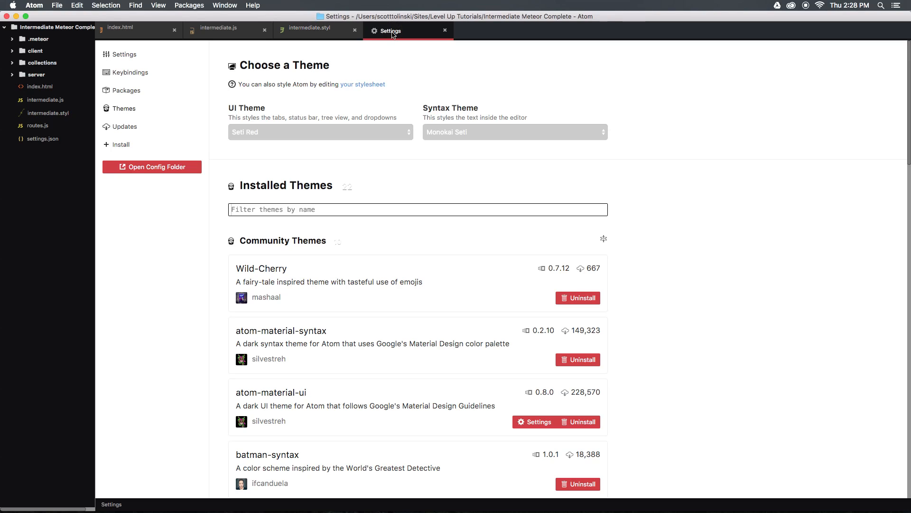
Switch the UI theme back to Seti and preview it with Monokai Seti on intermediate.styl and intermediate.js
{"action": "left_click", "coordinate": [320, 132]}
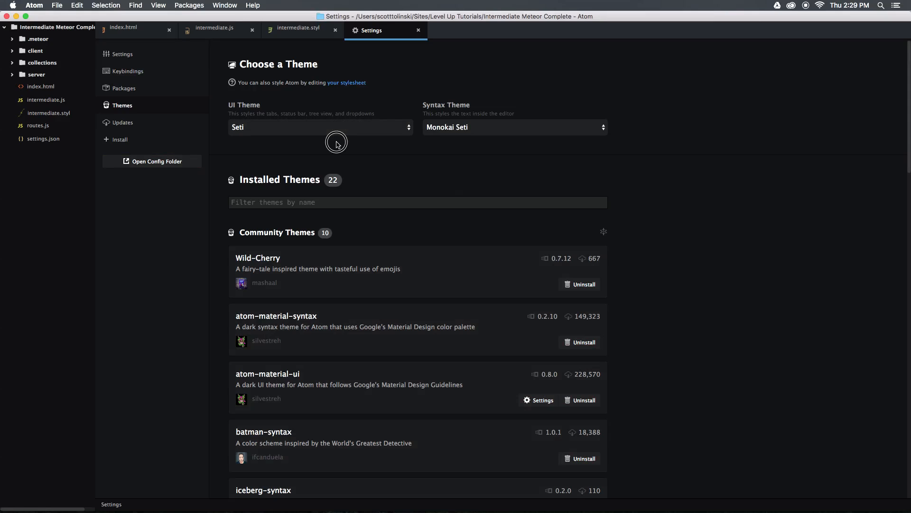
{"action": "mouse_move", "coordinate": [137, 129]}
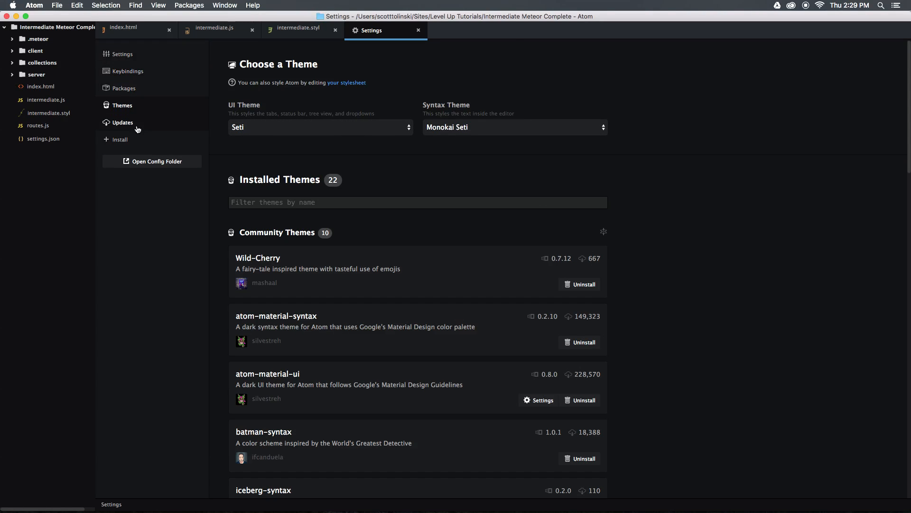
{"action": "left_click", "coordinate": [124, 87]}
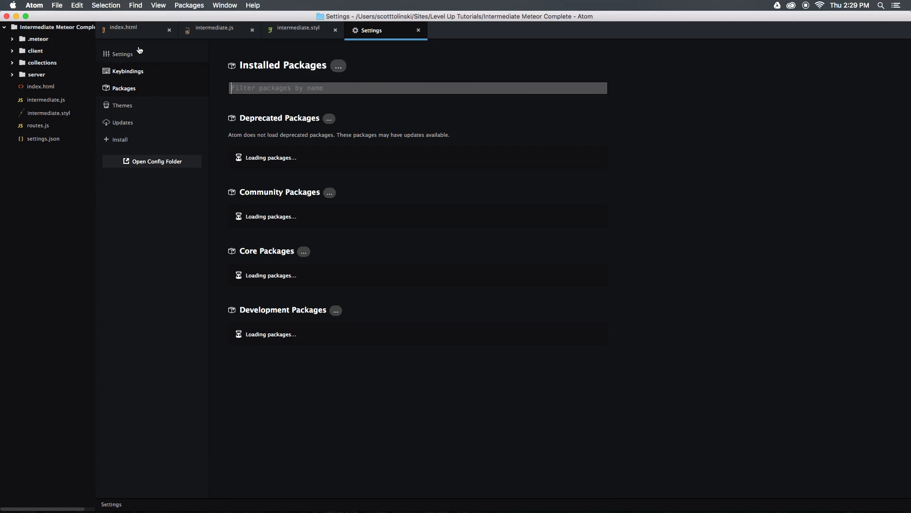
{"action": "left_click", "coordinate": [298, 29]}
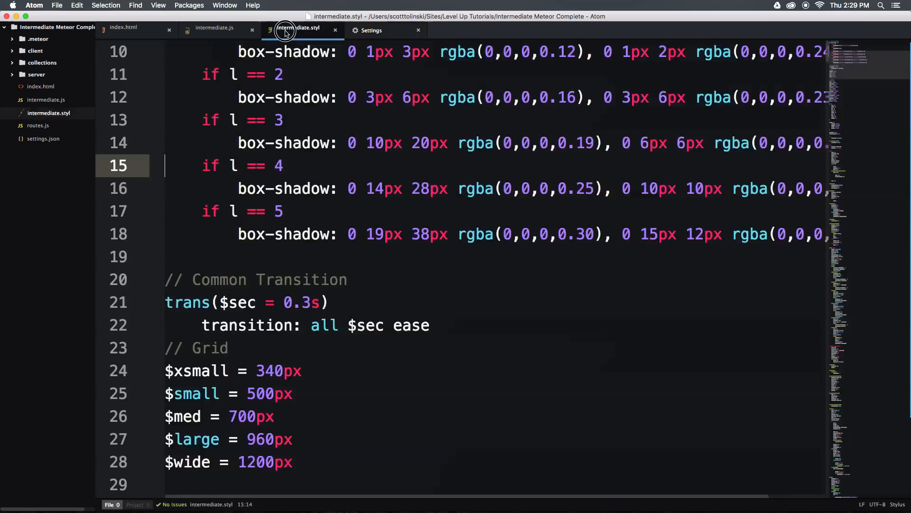
{"action": "left_click", "coordinate": [218, 27]}
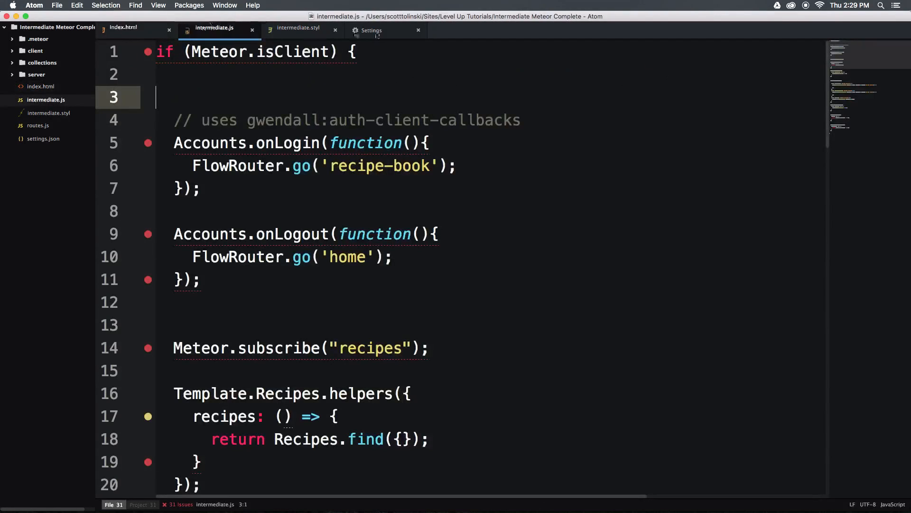
{"action": "left_click", "coordinate": [302, 29]}
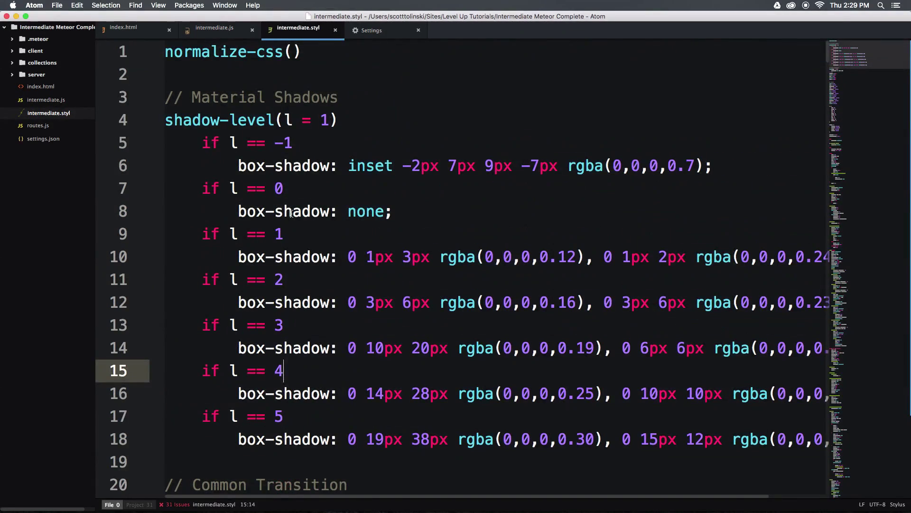
{"action": "mouse_move", "coordinate": [835, 48]}
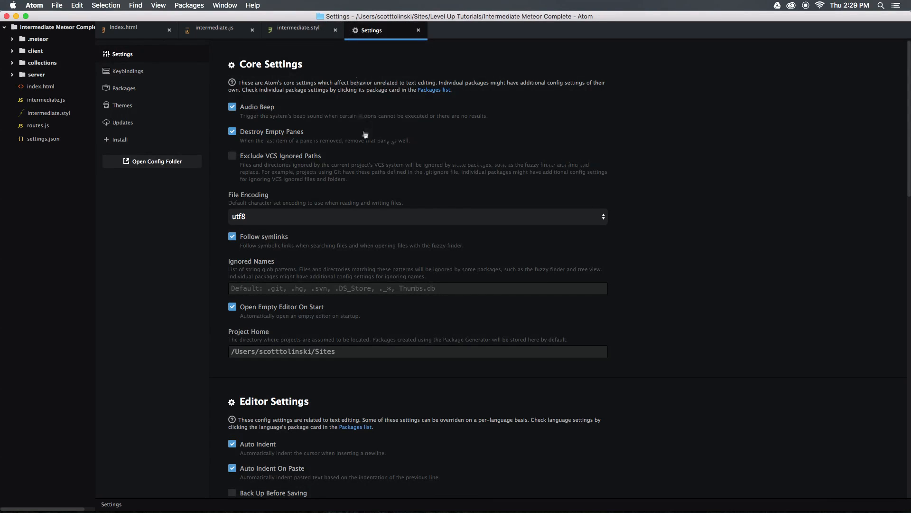
Set the UI theme to Atom Material, visit its theme options, and return to the theme choices
{"action": "left_click", "coordinate": [122, 105]}
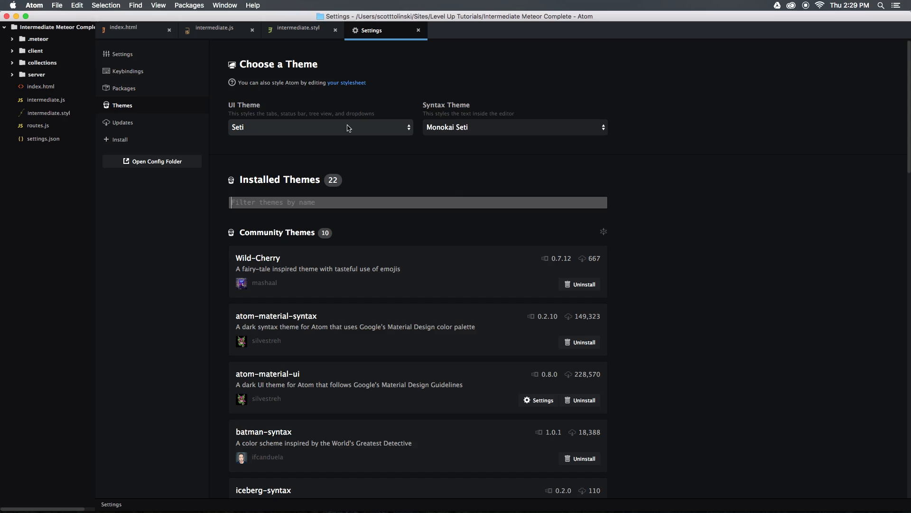
{"action": "left_click", "coordinate": [320, 127]}
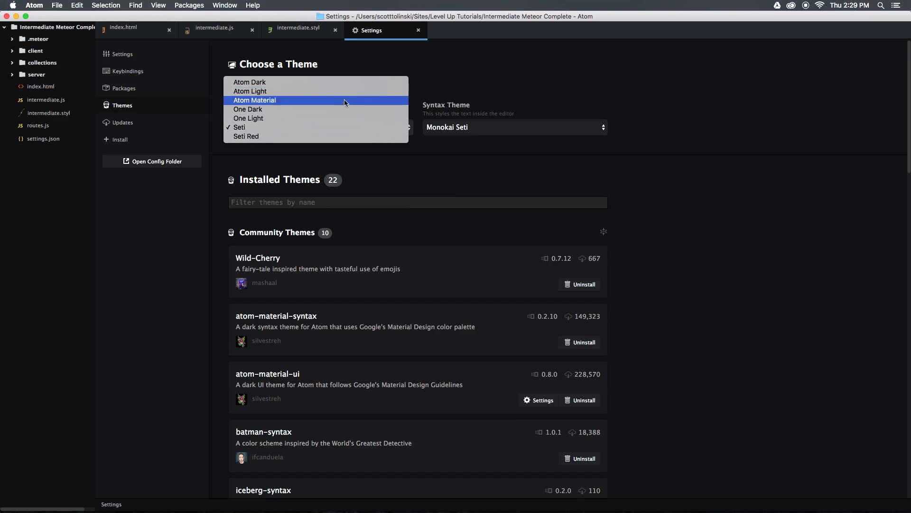
{"action": "left_click", "coordinate": [255, 100]}
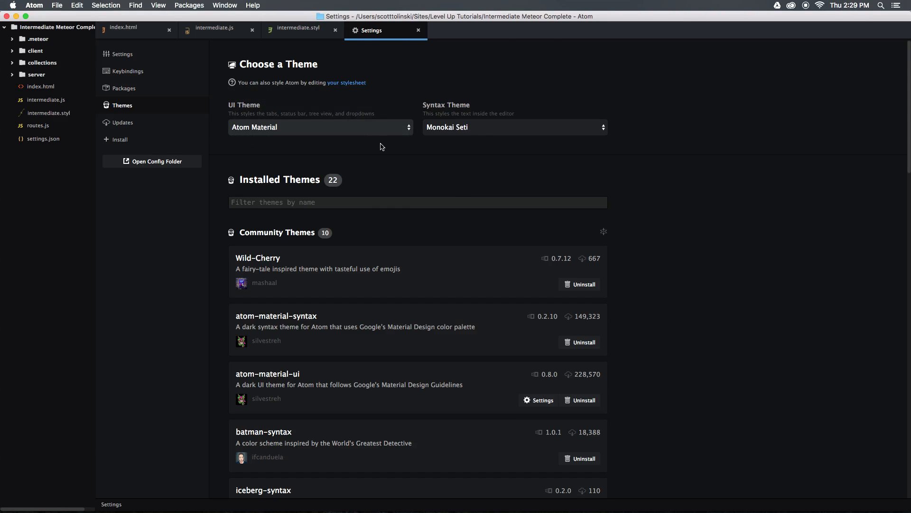
{"action": "left_click", "coordinate": [538, 399]}
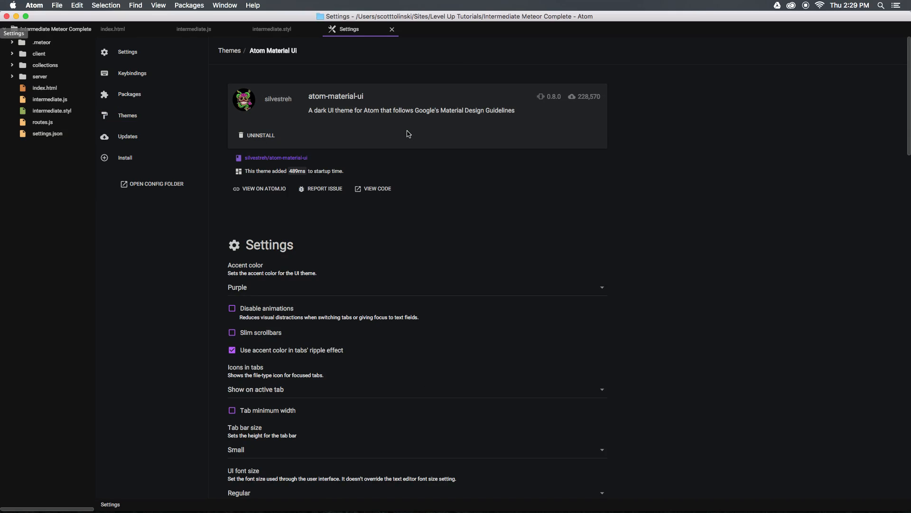
{"action": "mouse_move", "coordinate": [4, 65]}
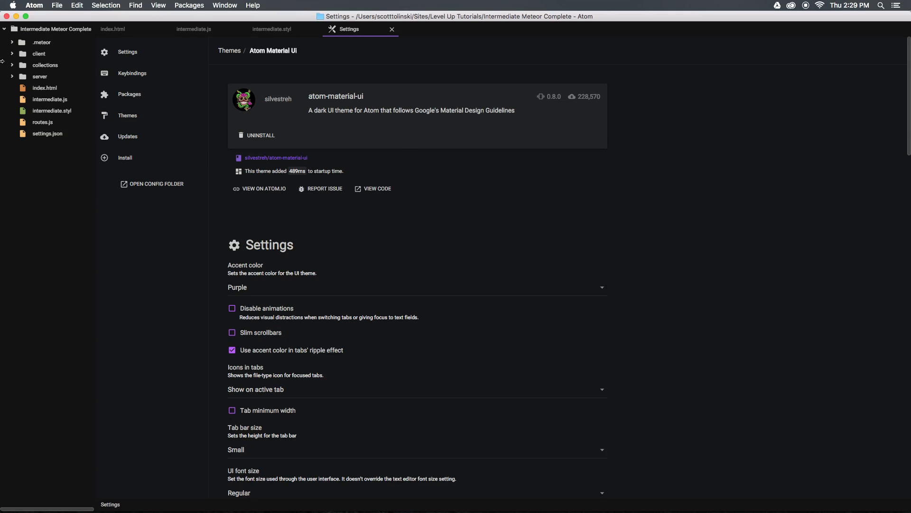
{"action": "mouse_move", "coordinate": [230, 50]}
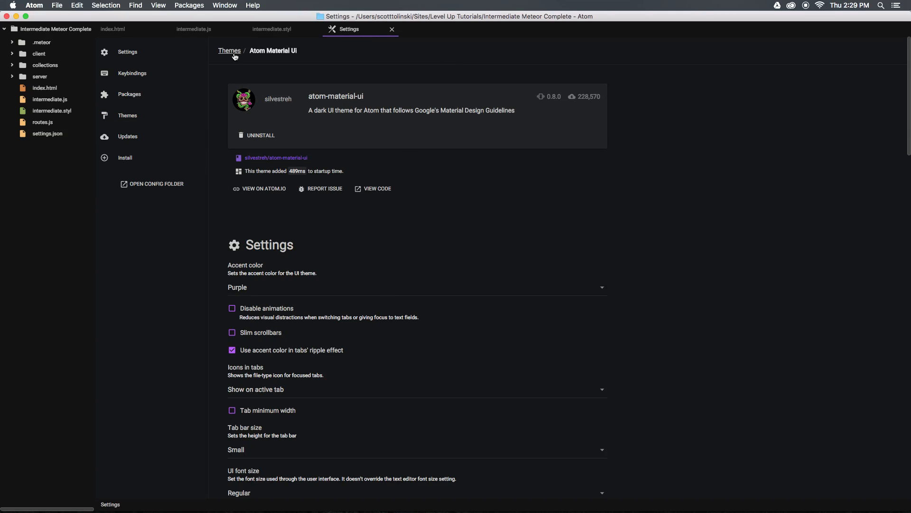
{"action": "mouse_move", "coordinate": [271, 29]}
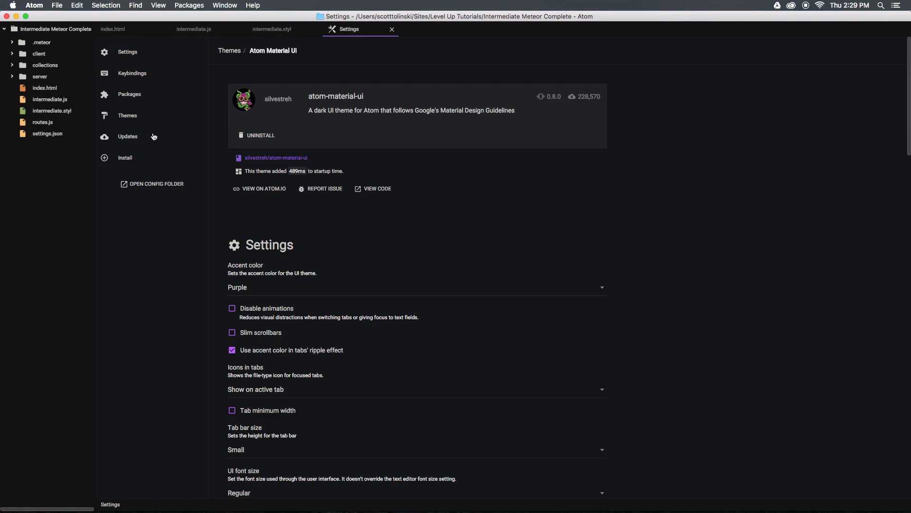
{"action": "mouse_move", "coordinate": [137, 161]}
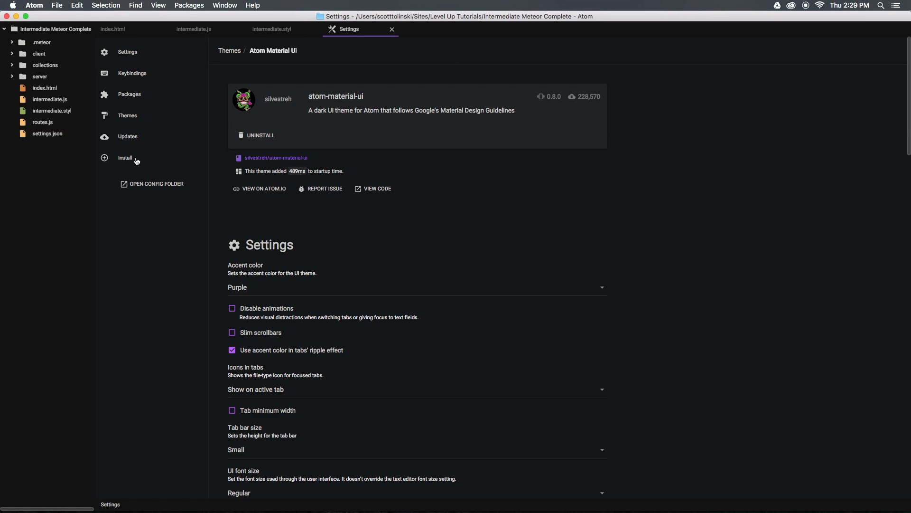
{"action": "left_click", "coordinate": [126, 114]}
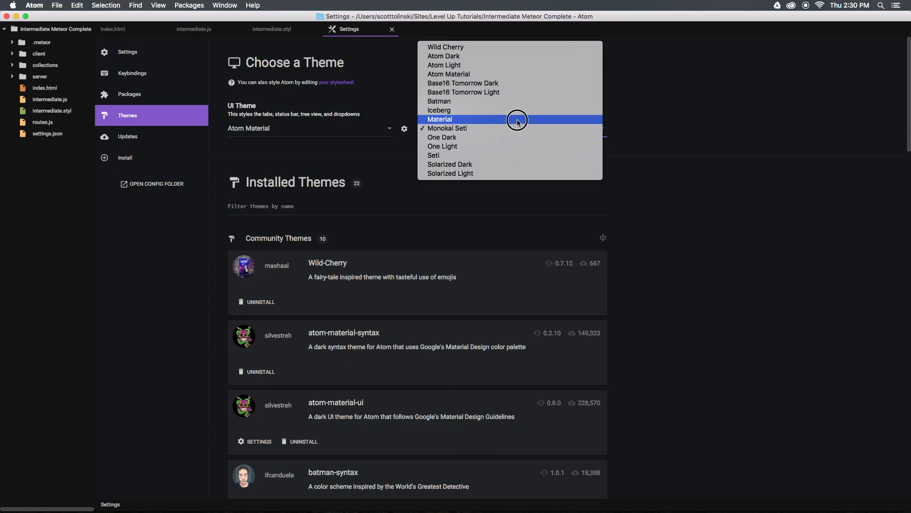
Set the syntax theme to Material, matching the Atom Material UI theme
{"action": "left_click", "coordinate": [440, 120]}
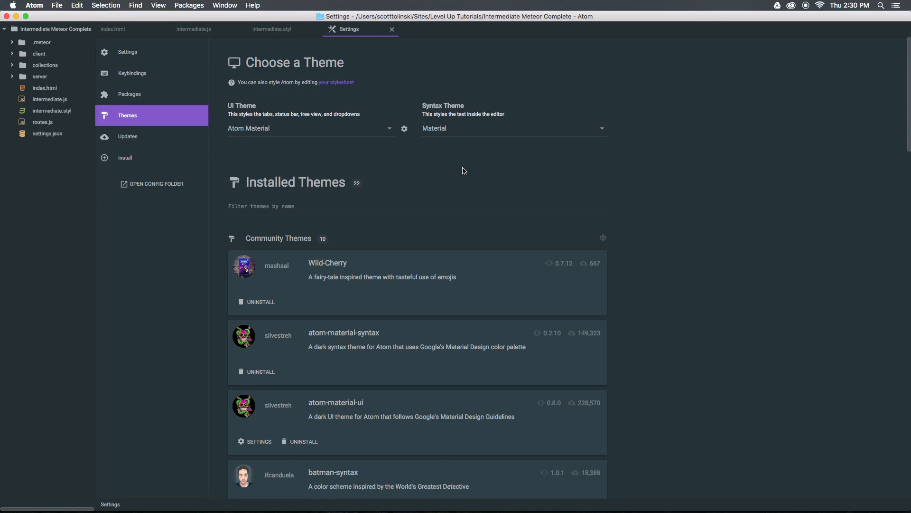
{"action": "mouse_move", "coordinate": [444, 169]}
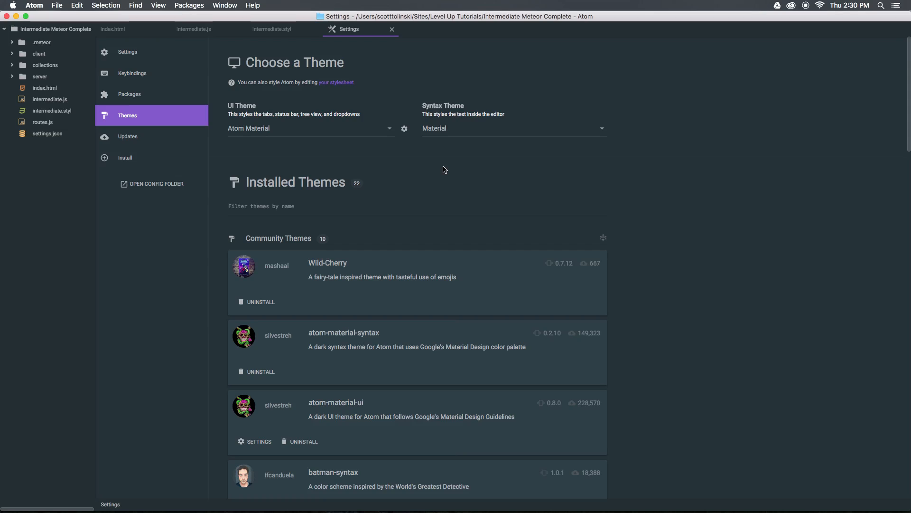
{"action": "mouse_move", "coordinate": [644, 184]}
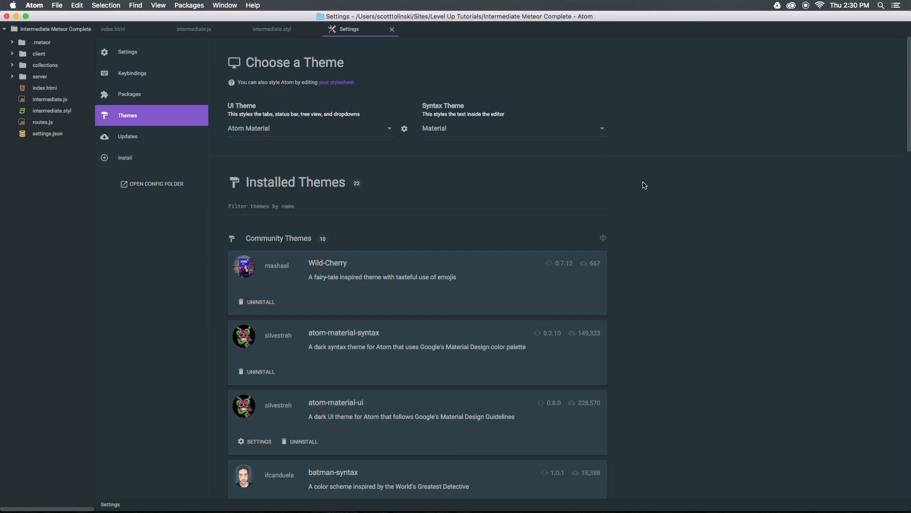
{"action": "mouse_move", "coordinate": [776, 107]}
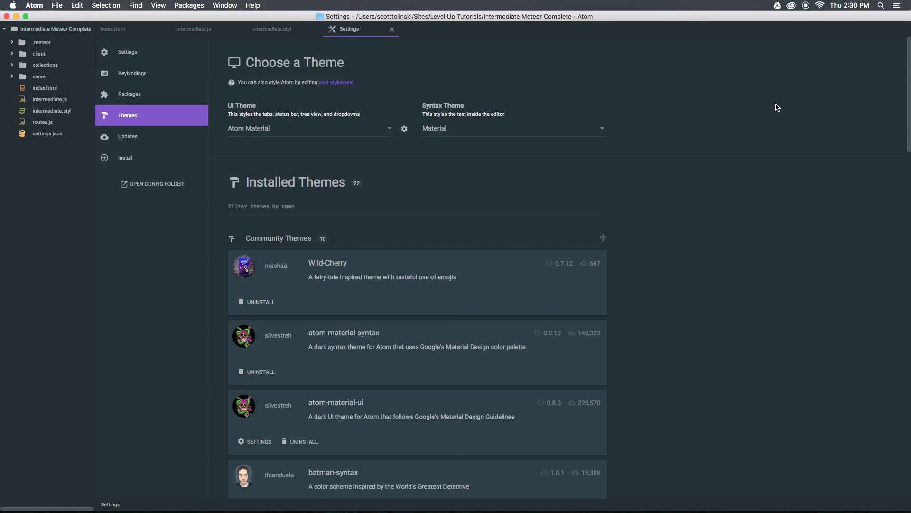
{"action": "mouse_move", "coordinate": [771, 110]}
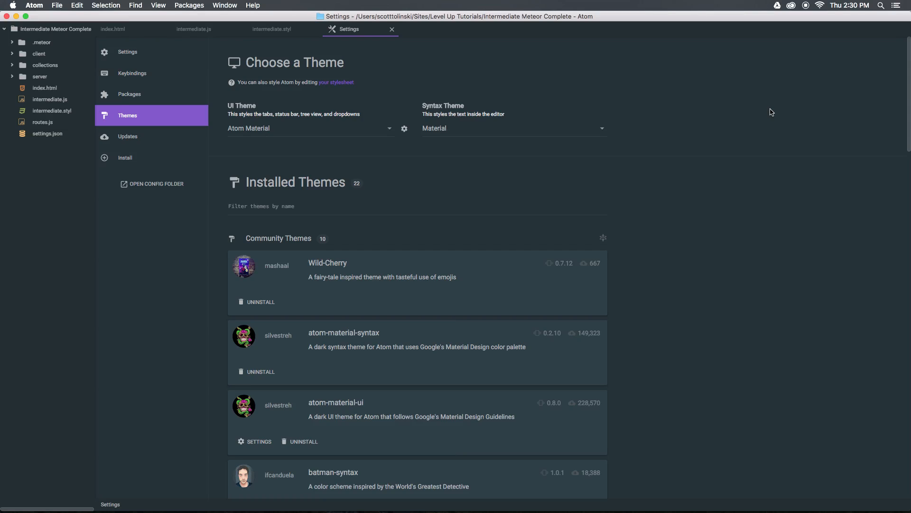
{"action": "mouse_move", "coordinate": [760, 97]}
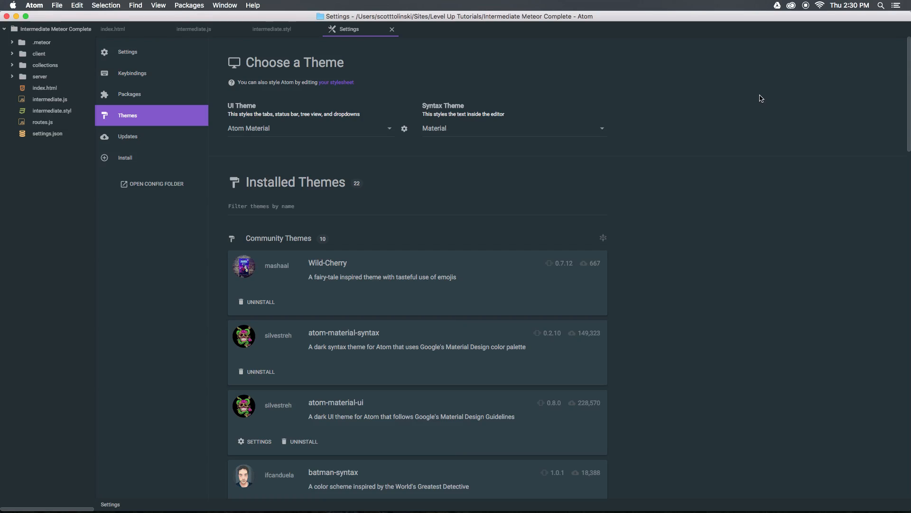
{"action": "mouse_move", "coordinate": [760, 153]}
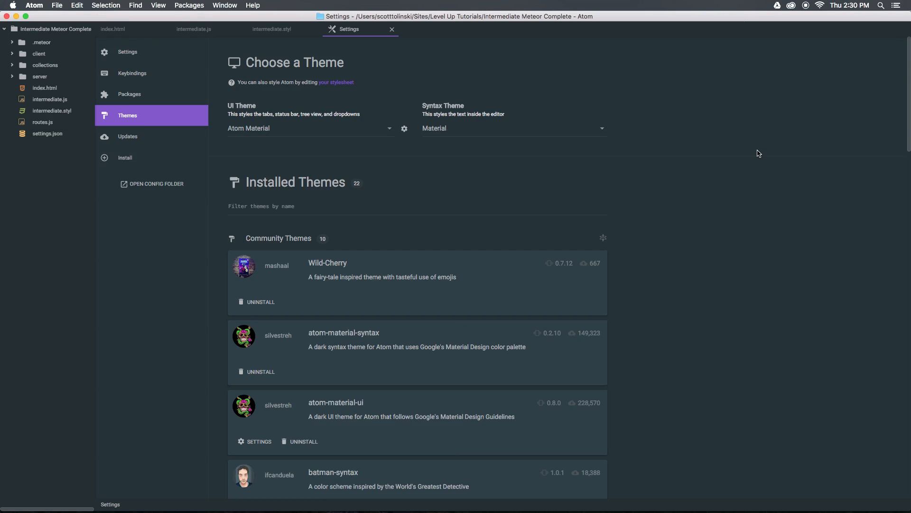